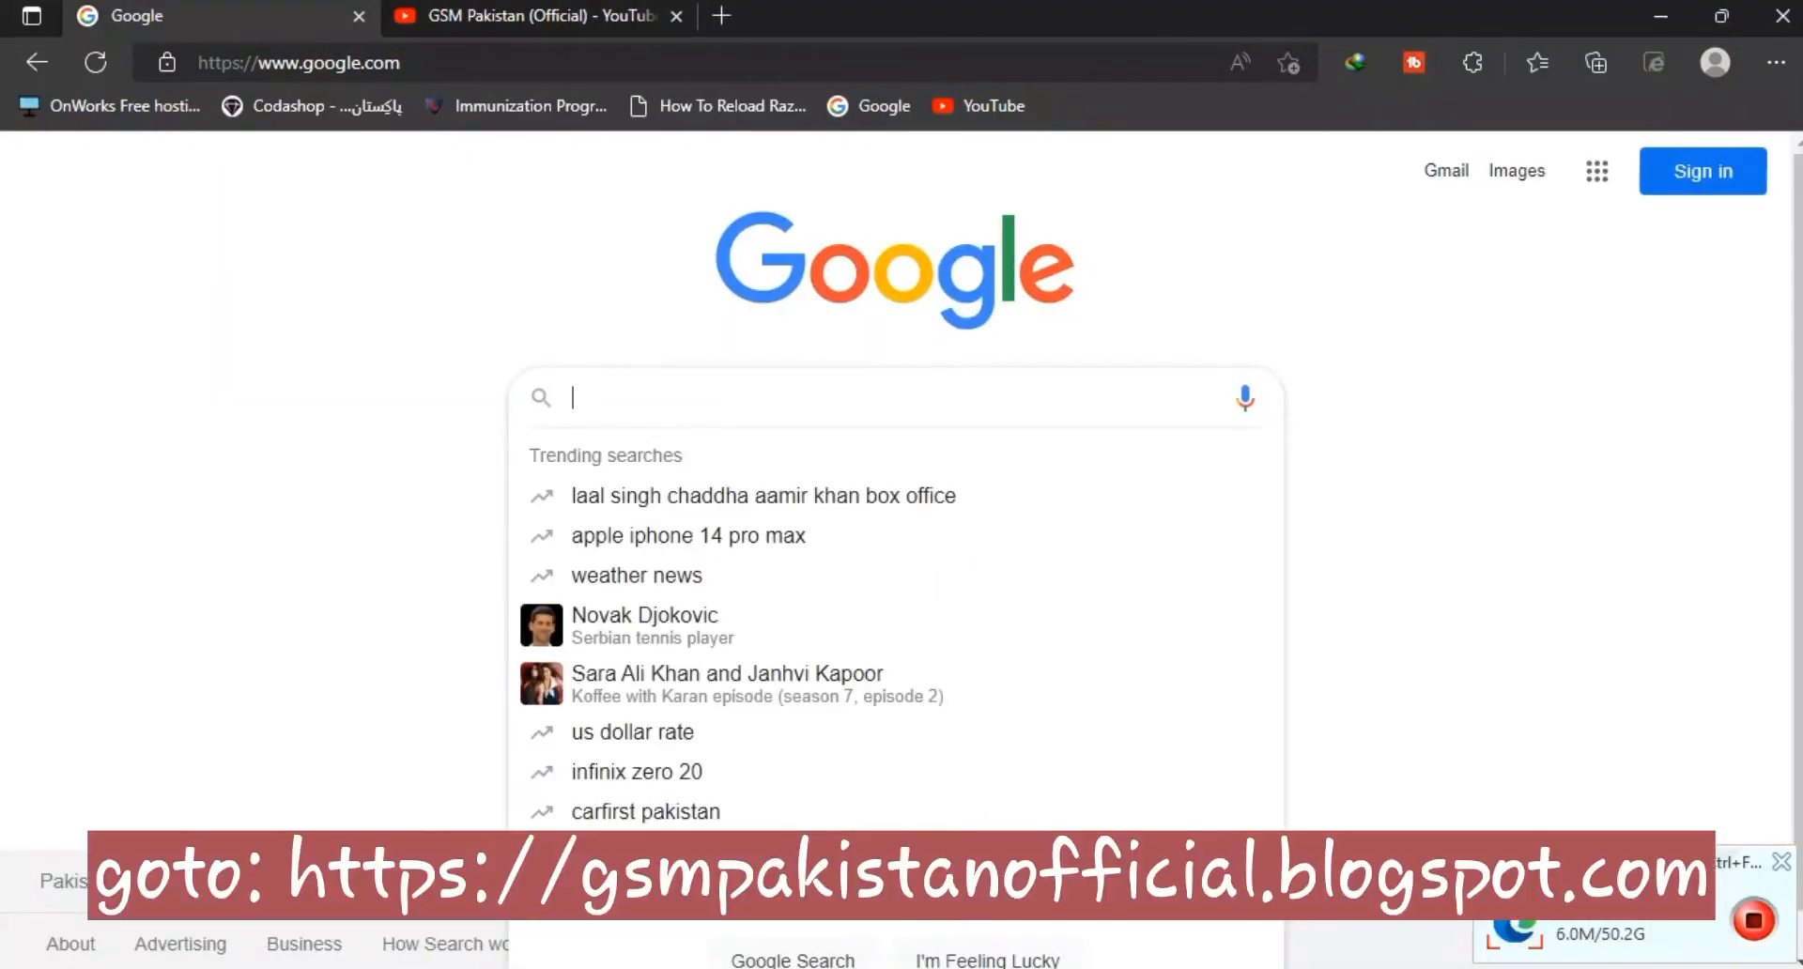
- Search Google for 'gsm pakistan official' and open the gsmpakistanofficial.blogspot.com result
text(gsm pakistan)
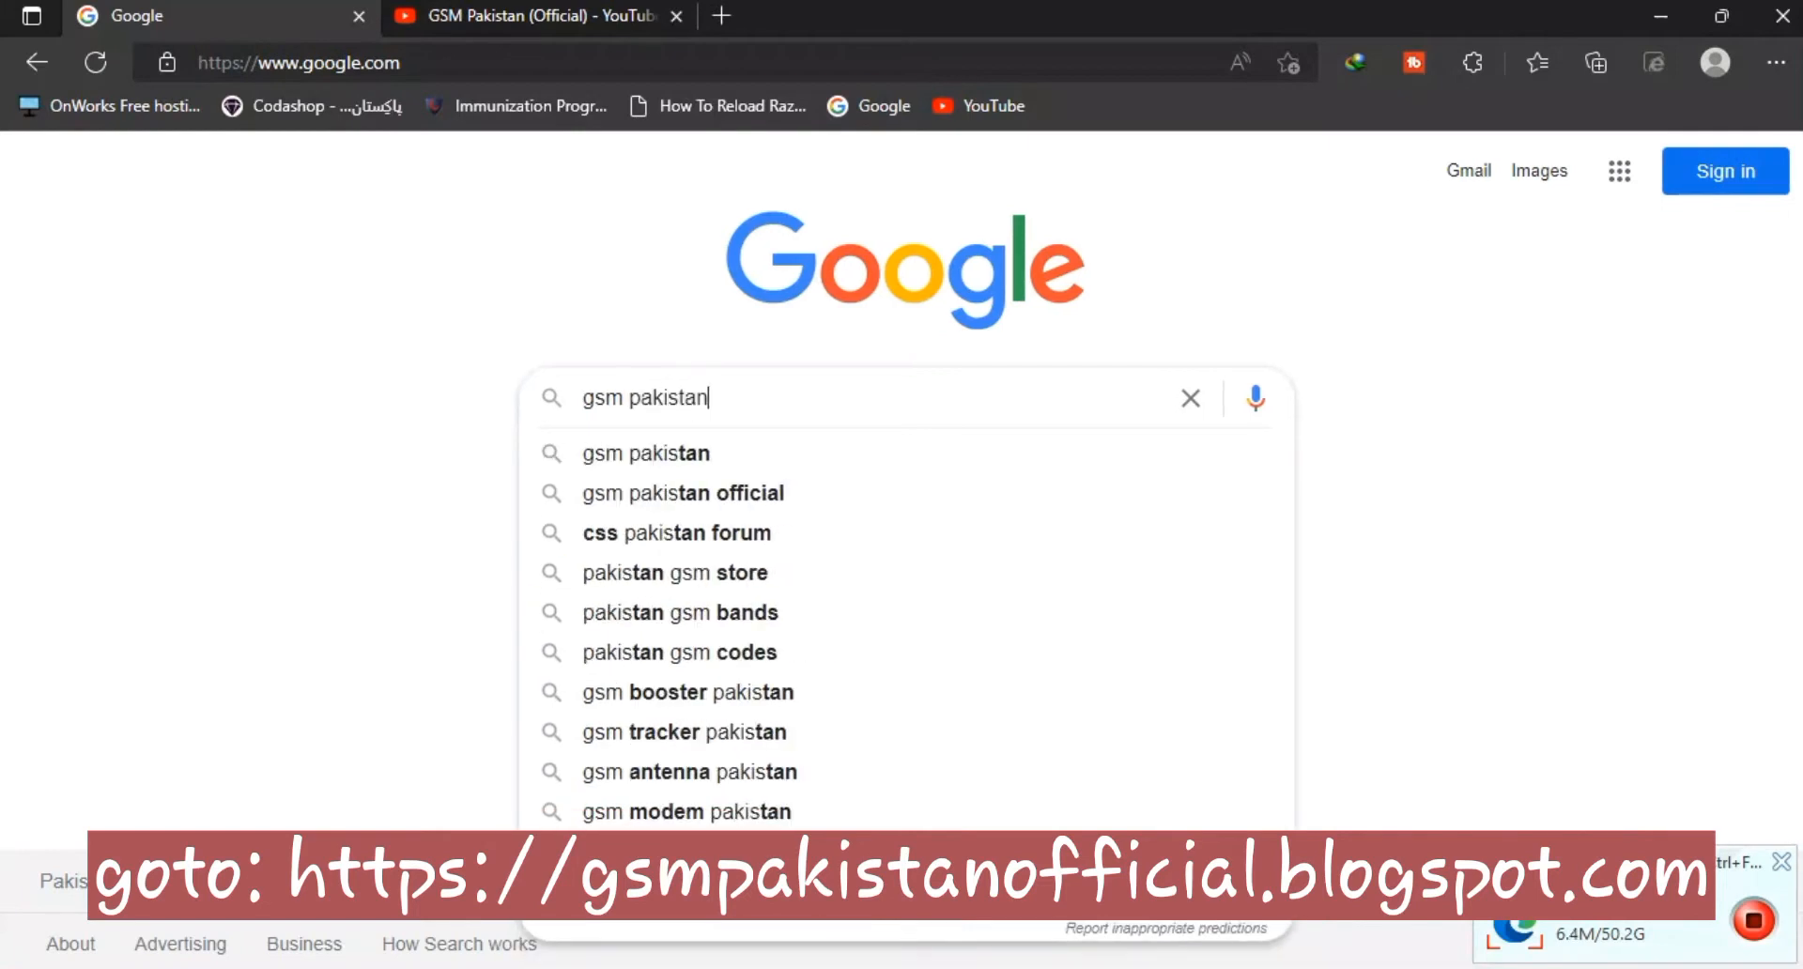
click(674, 492)
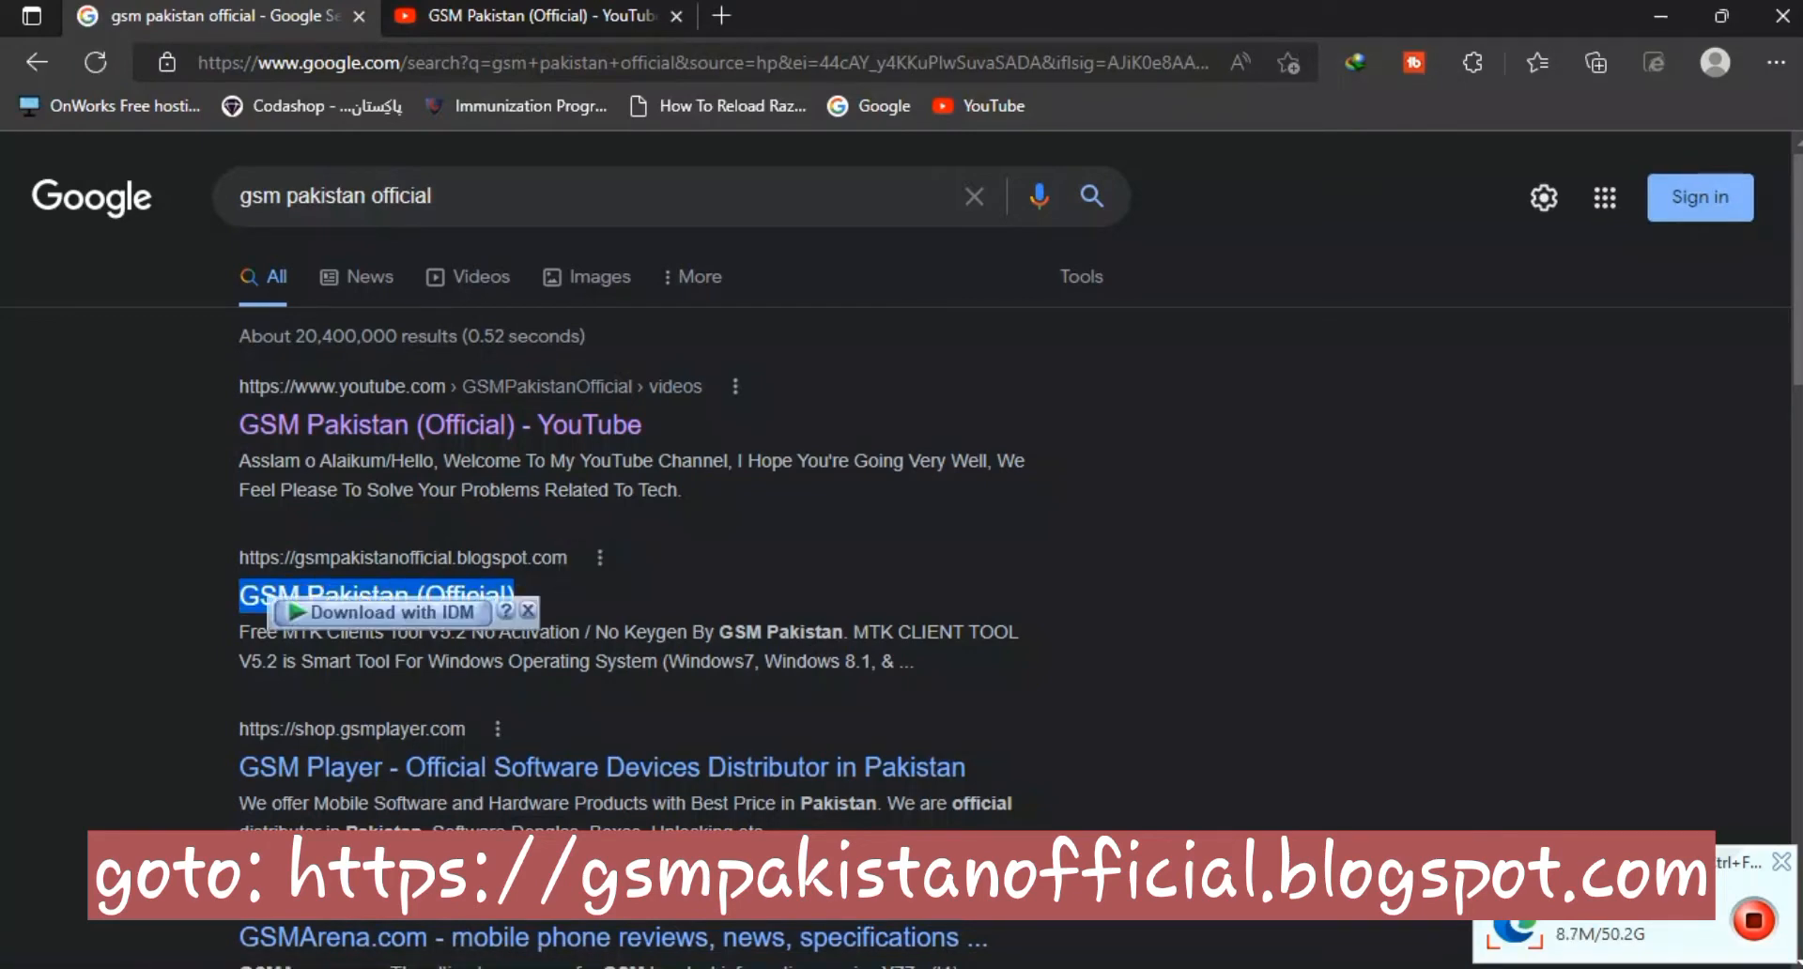
click(375, 596)
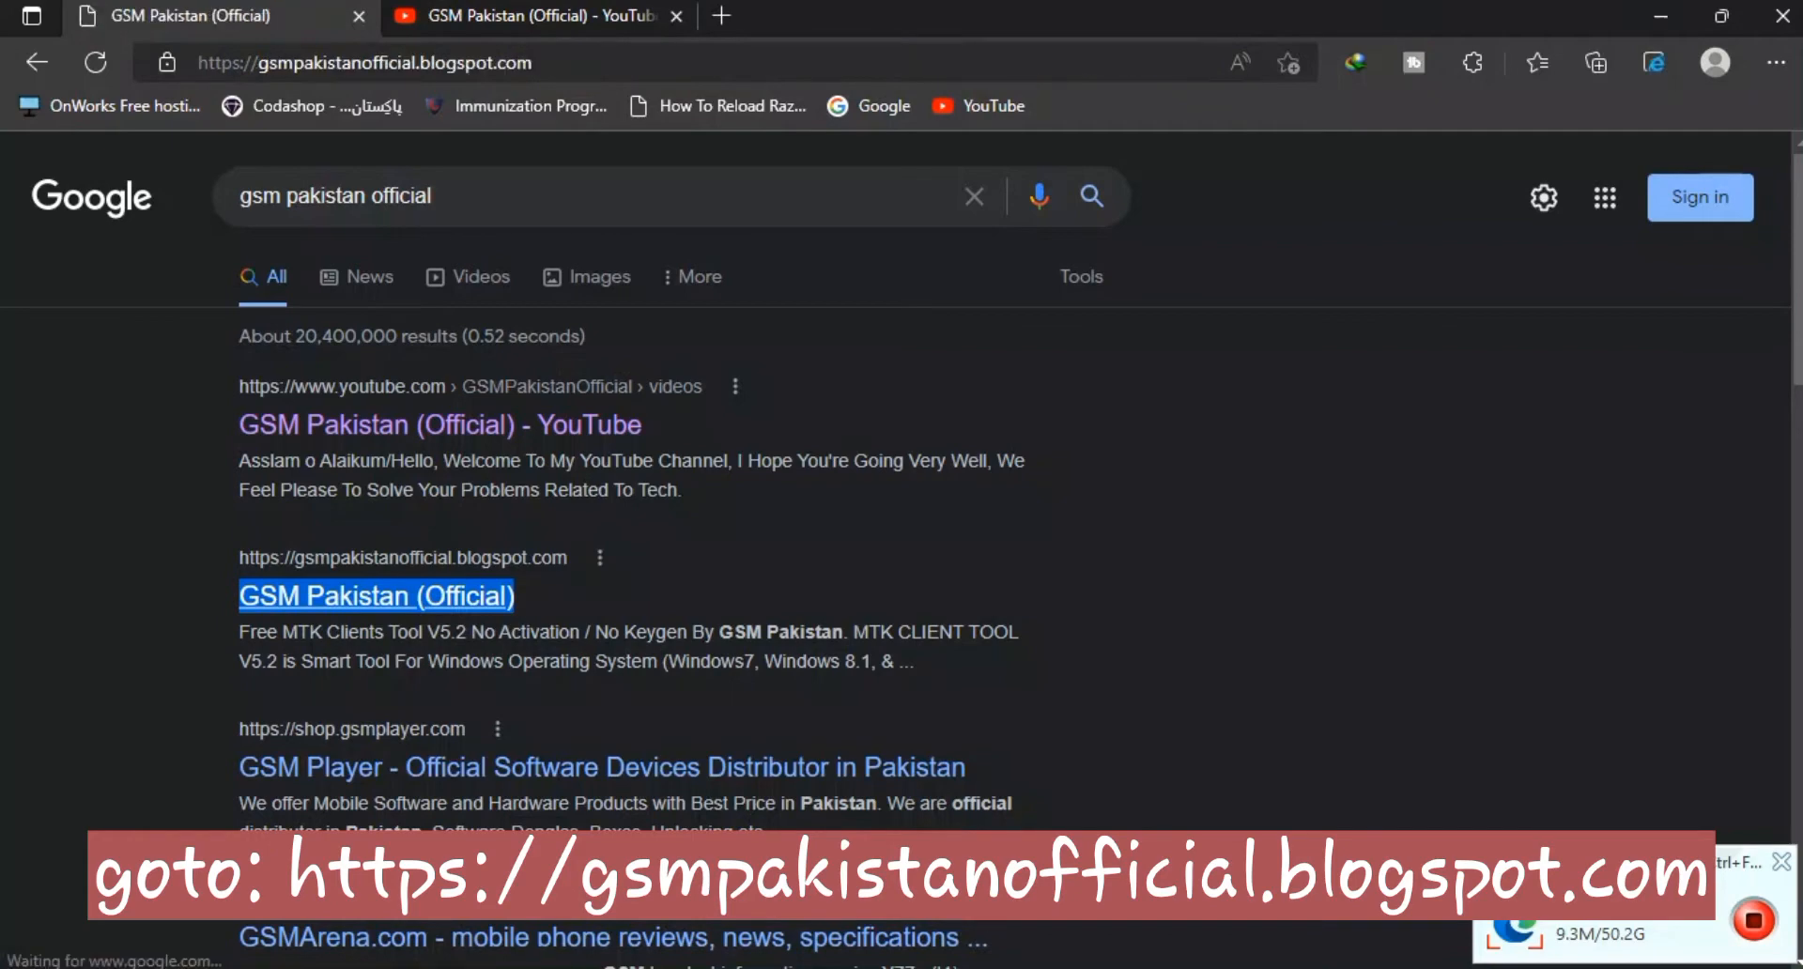
- Browse down the GSM Pakistan blog homepage to reach the SamFw FRP Tool 3.1 post
click(373, 596)
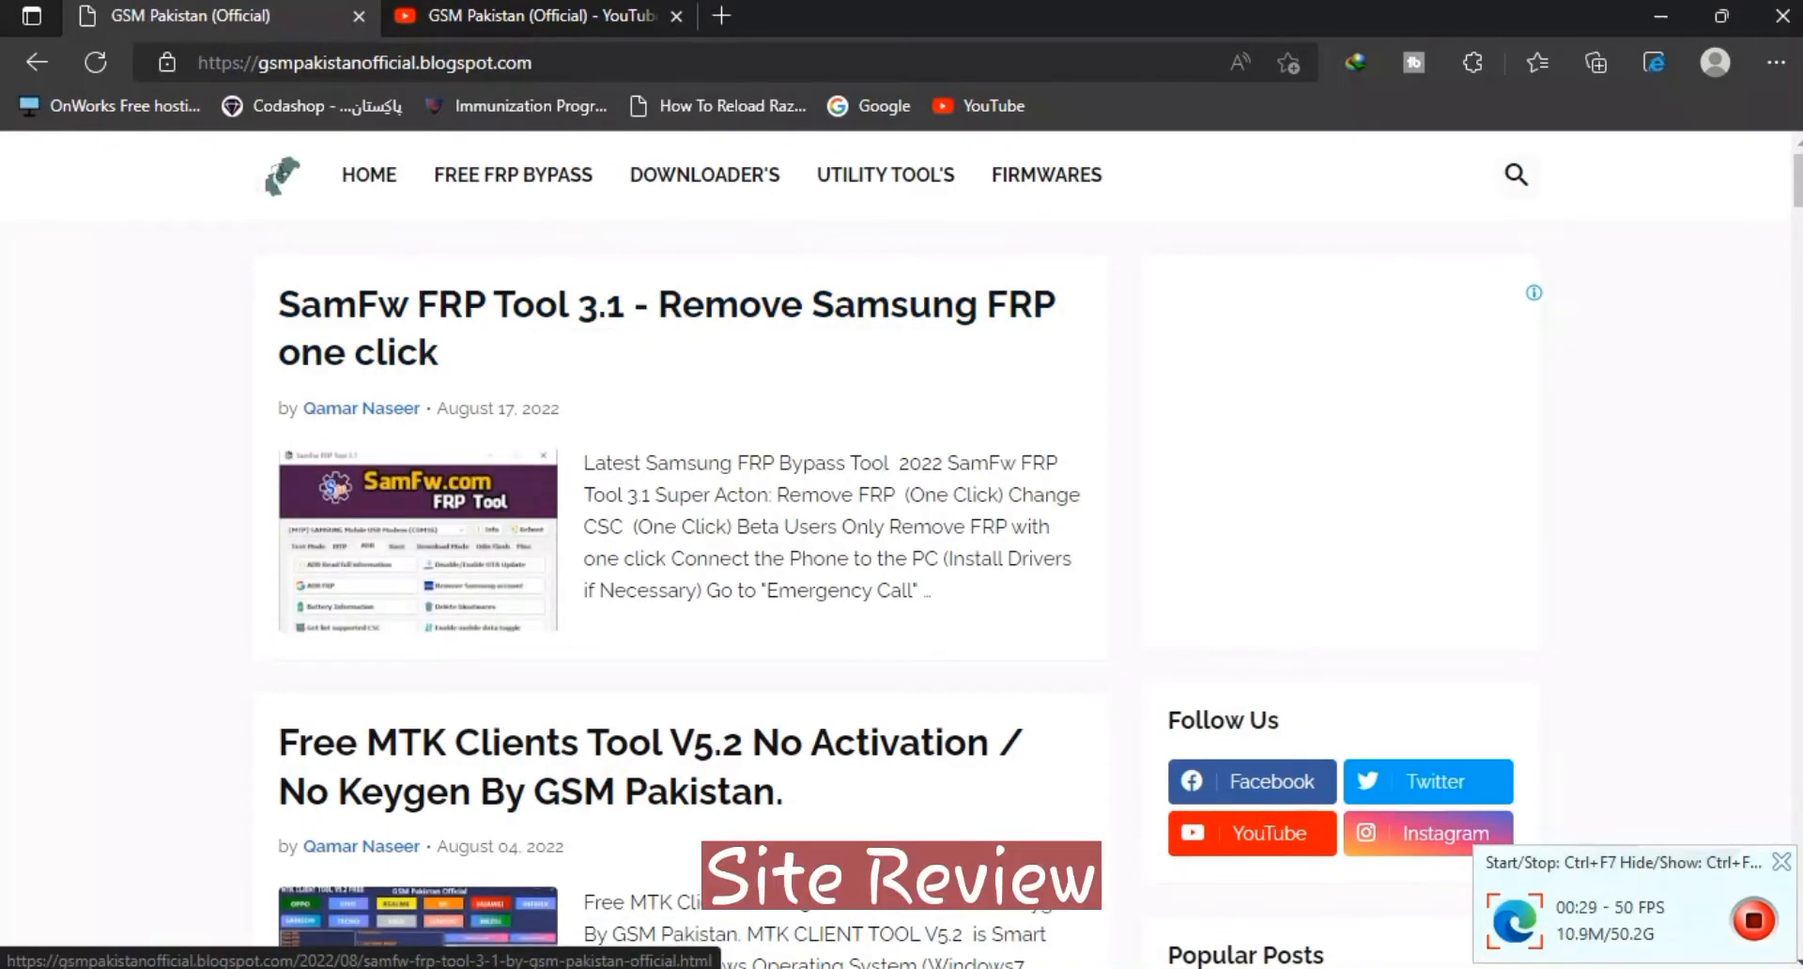
scroll(down, 3)
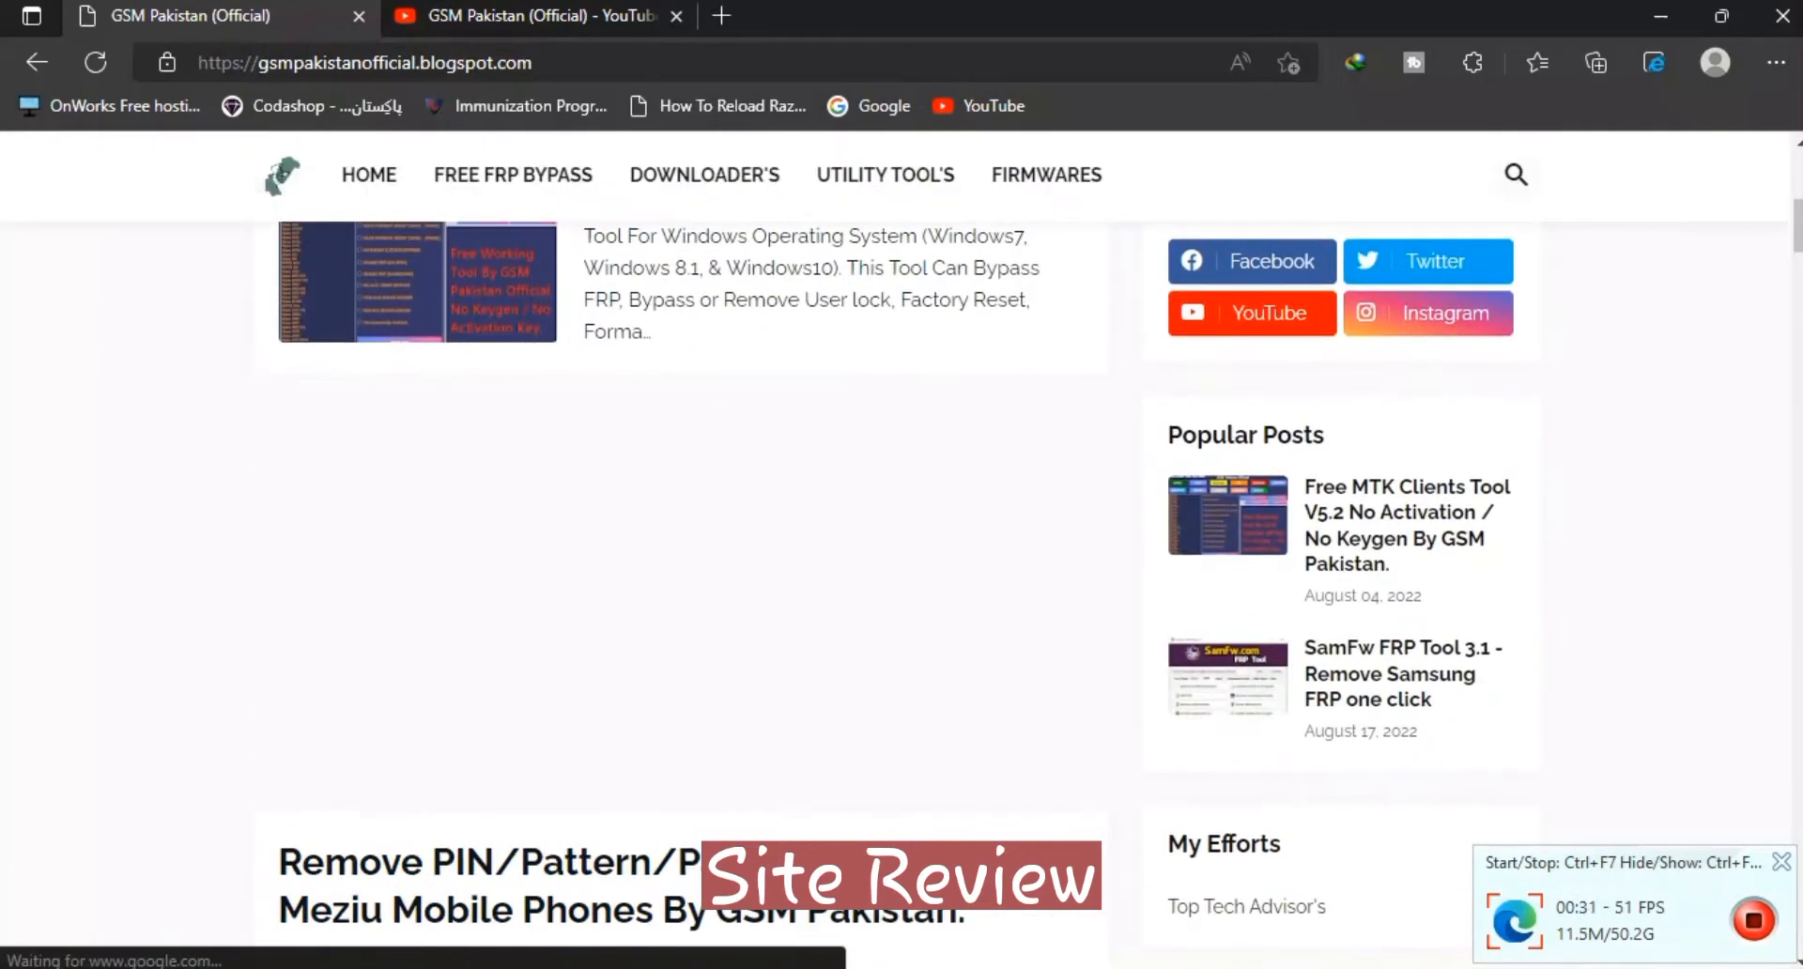
scroll(down, 3)
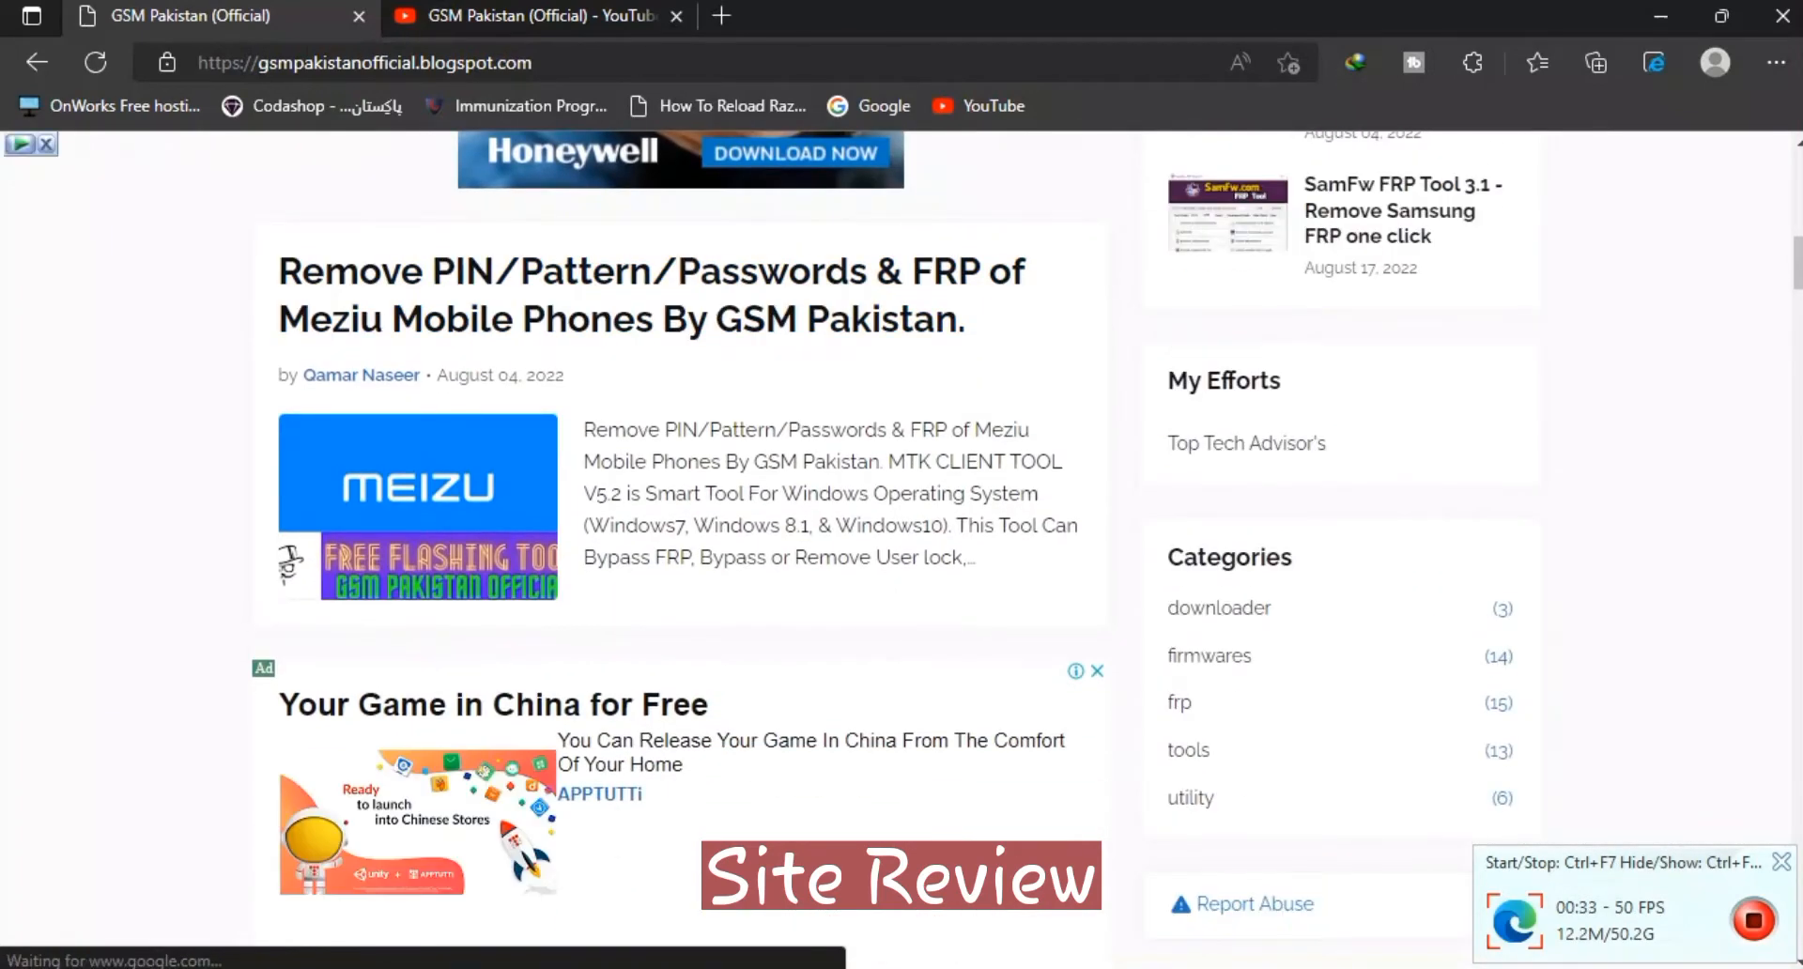
scroll(down, 3)
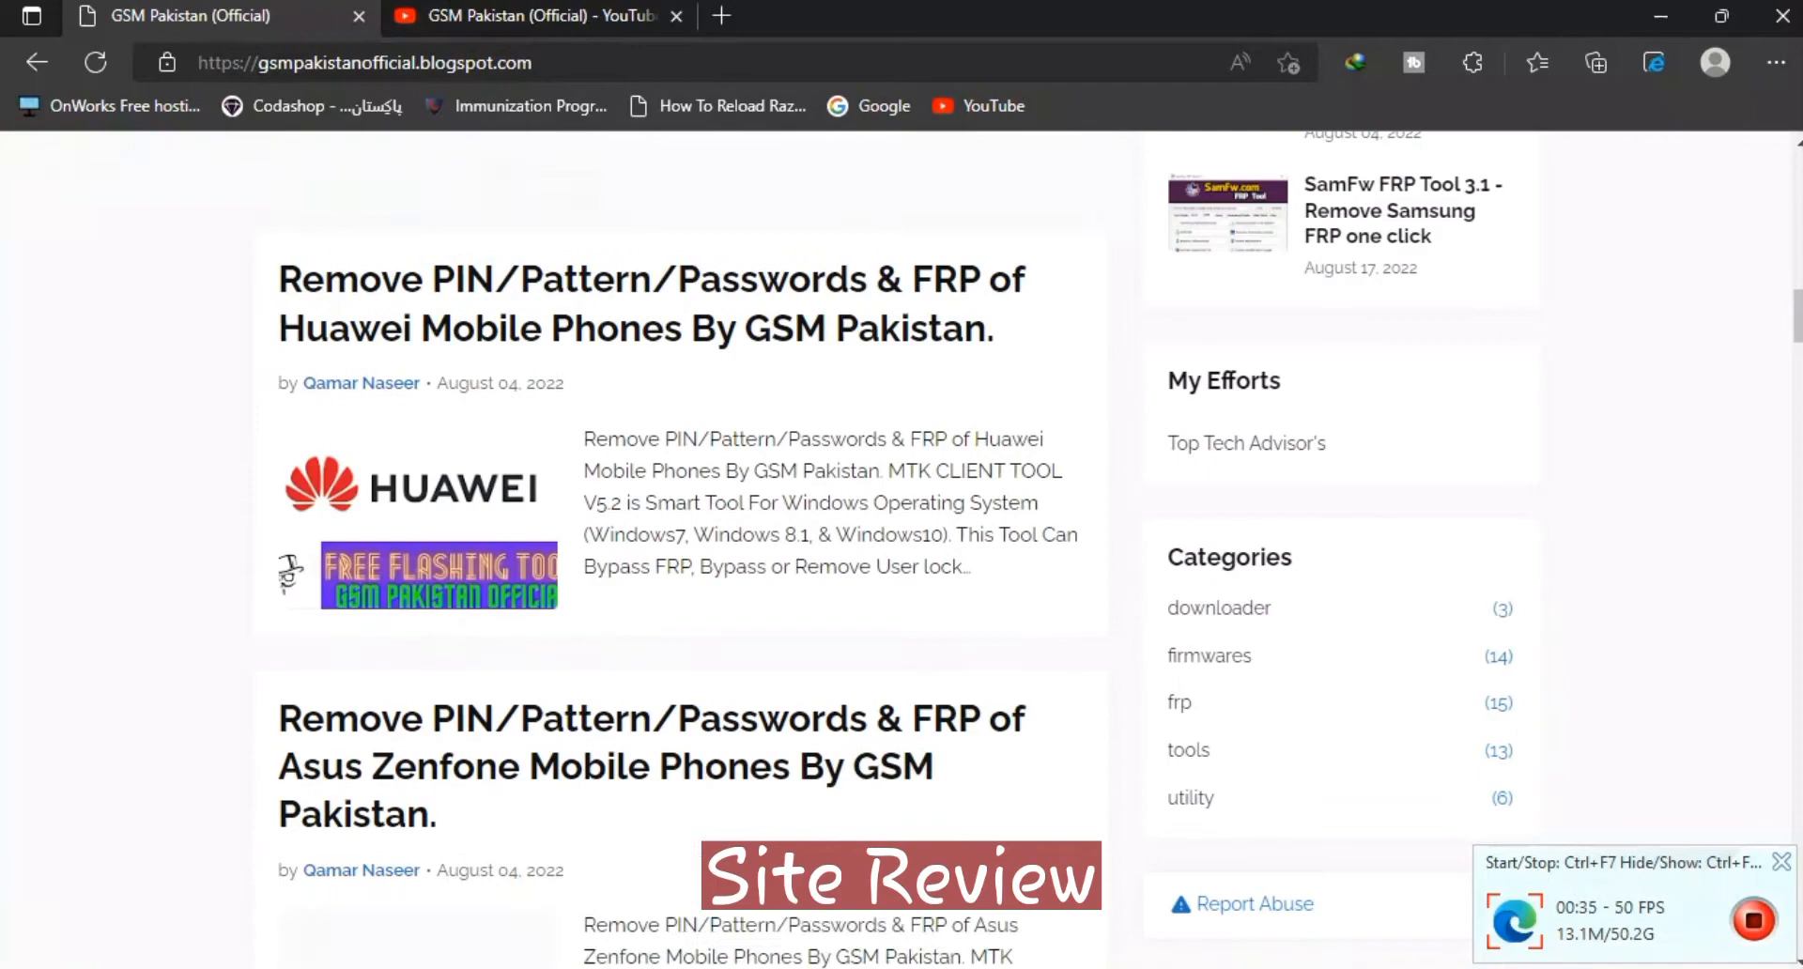
scroll(down, 3)
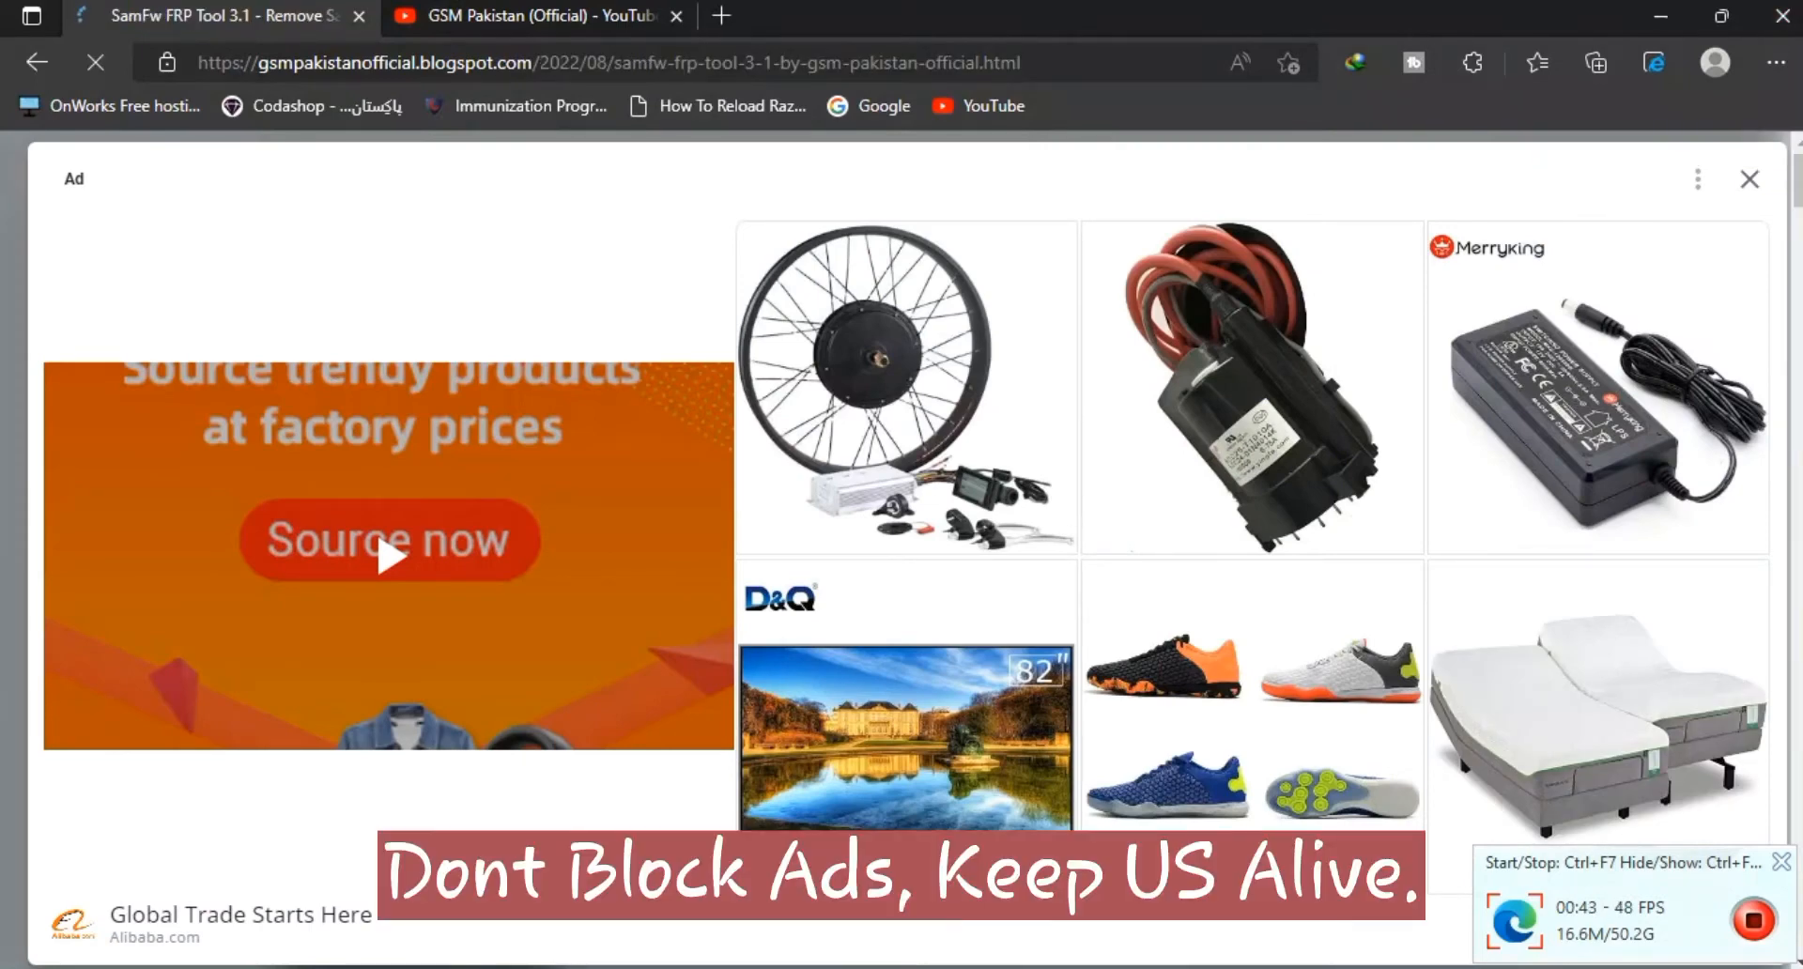
- Close the full-page ad and scroll past the functions and screenshots to the Download Links
click(1750, 179)
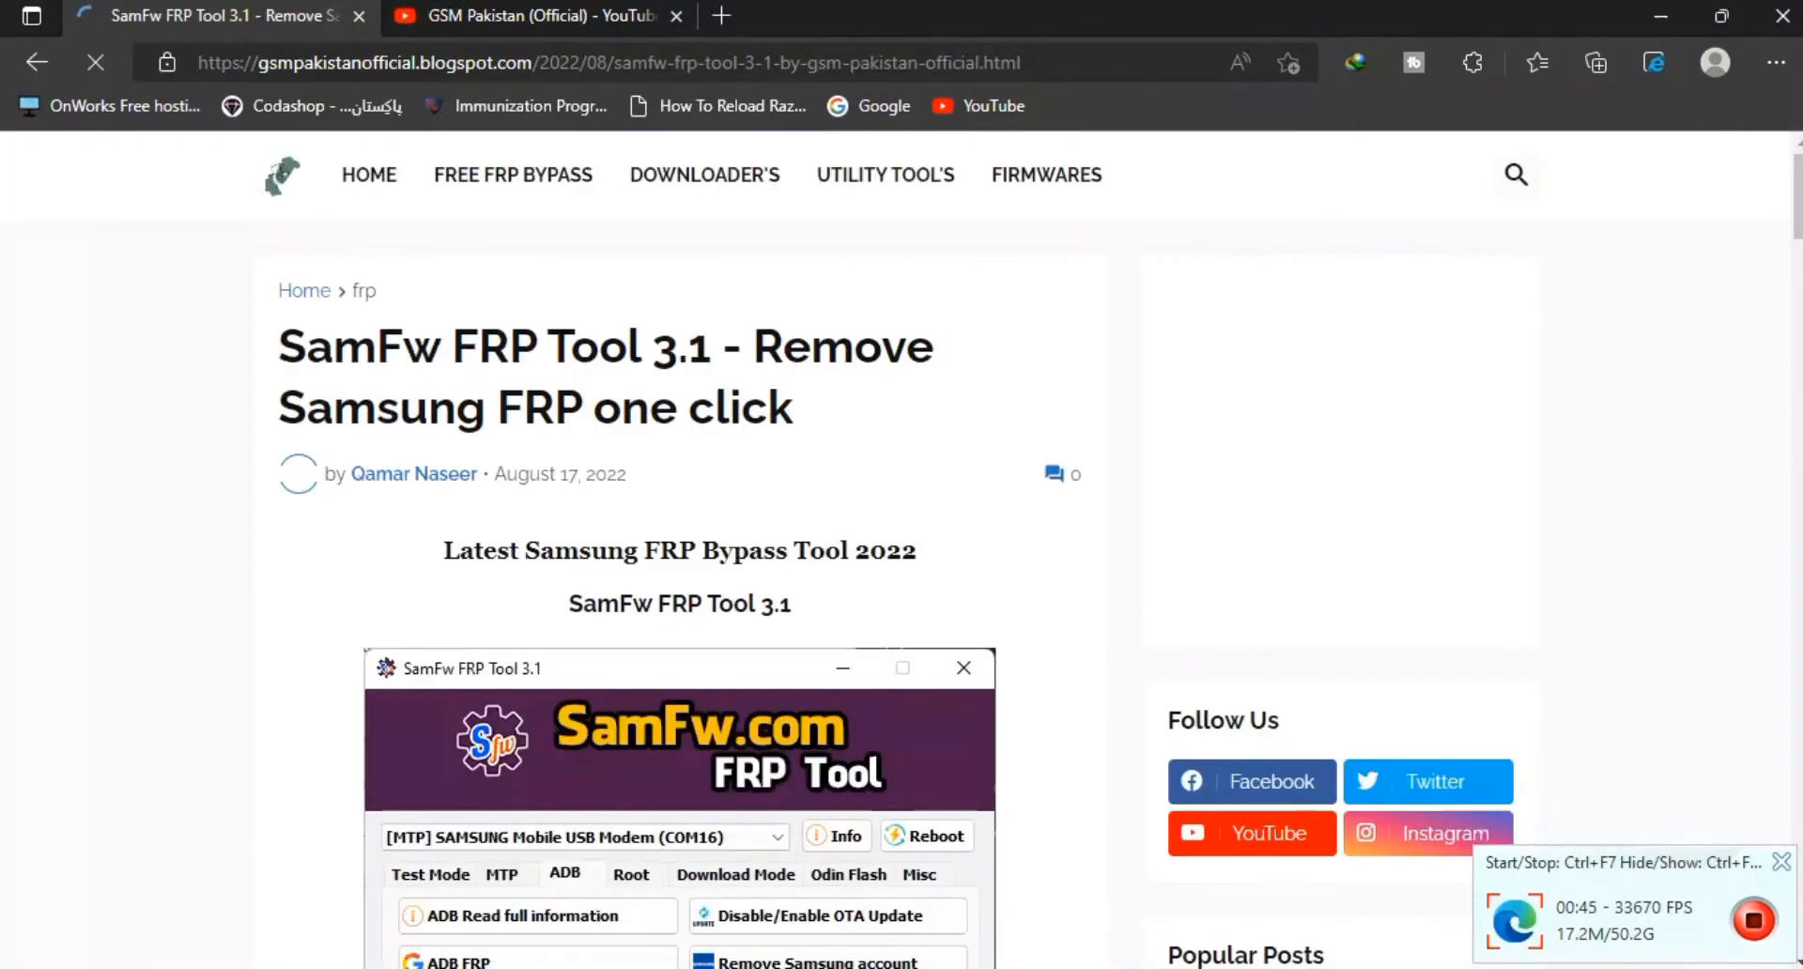
scroll(down, 3)
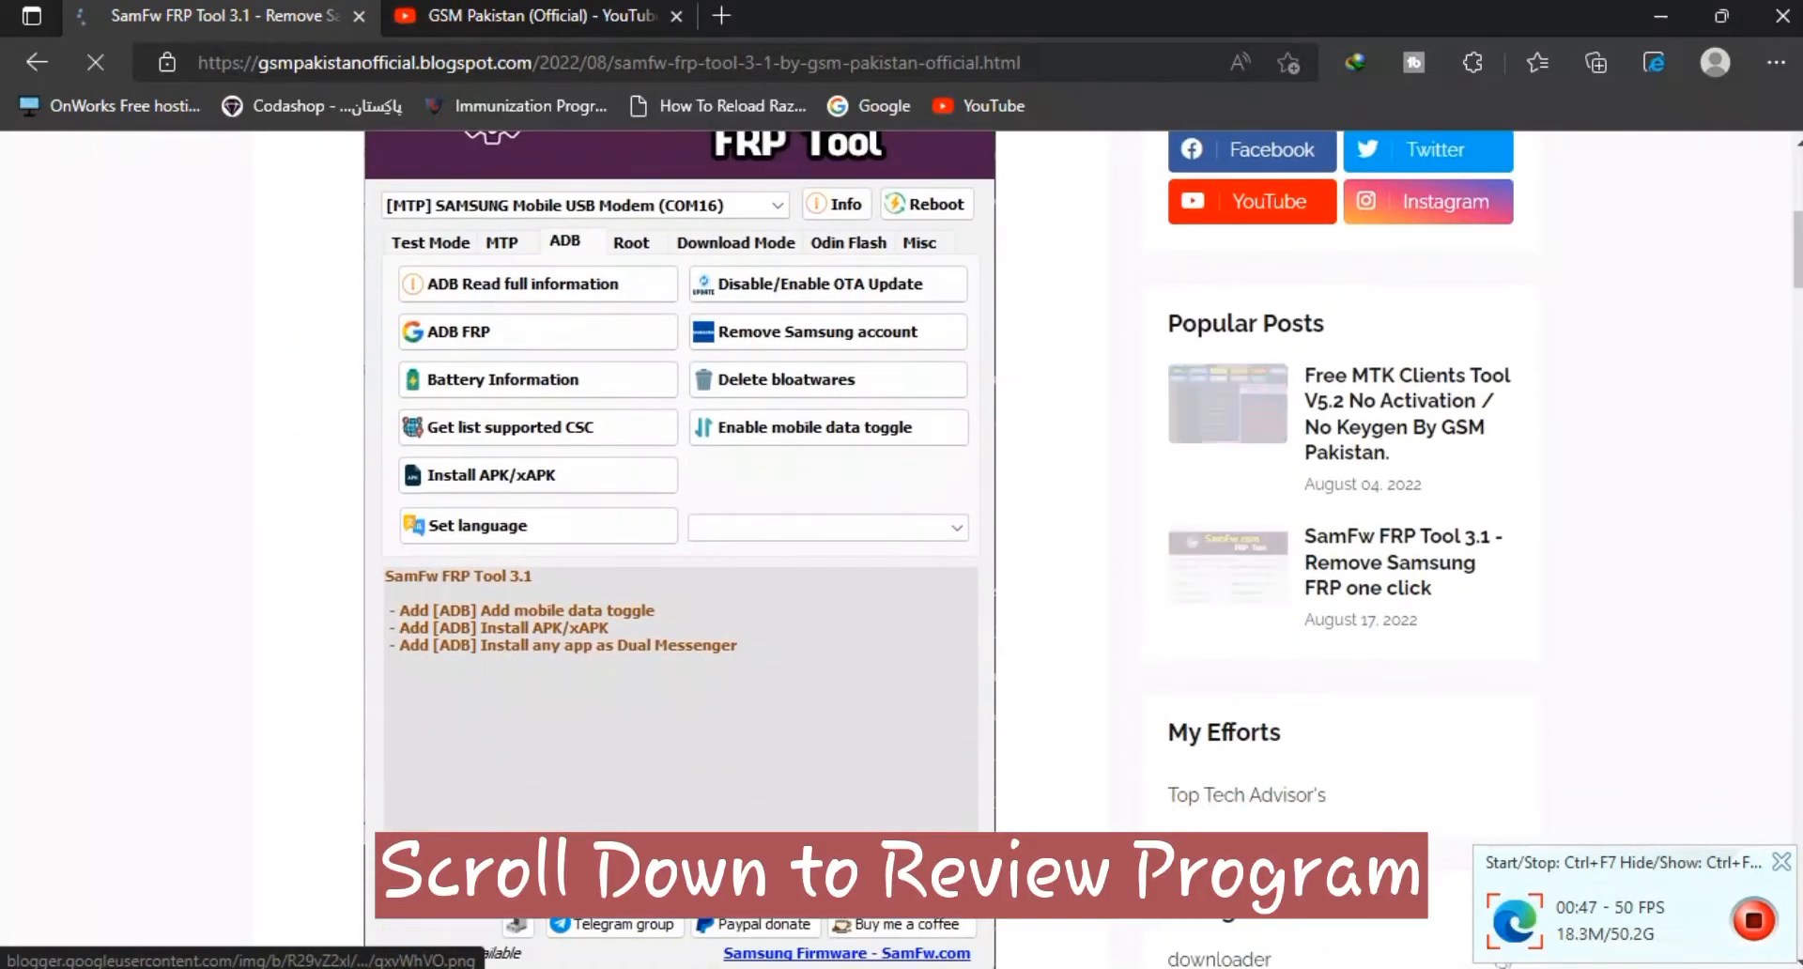
scroll(down, 3)
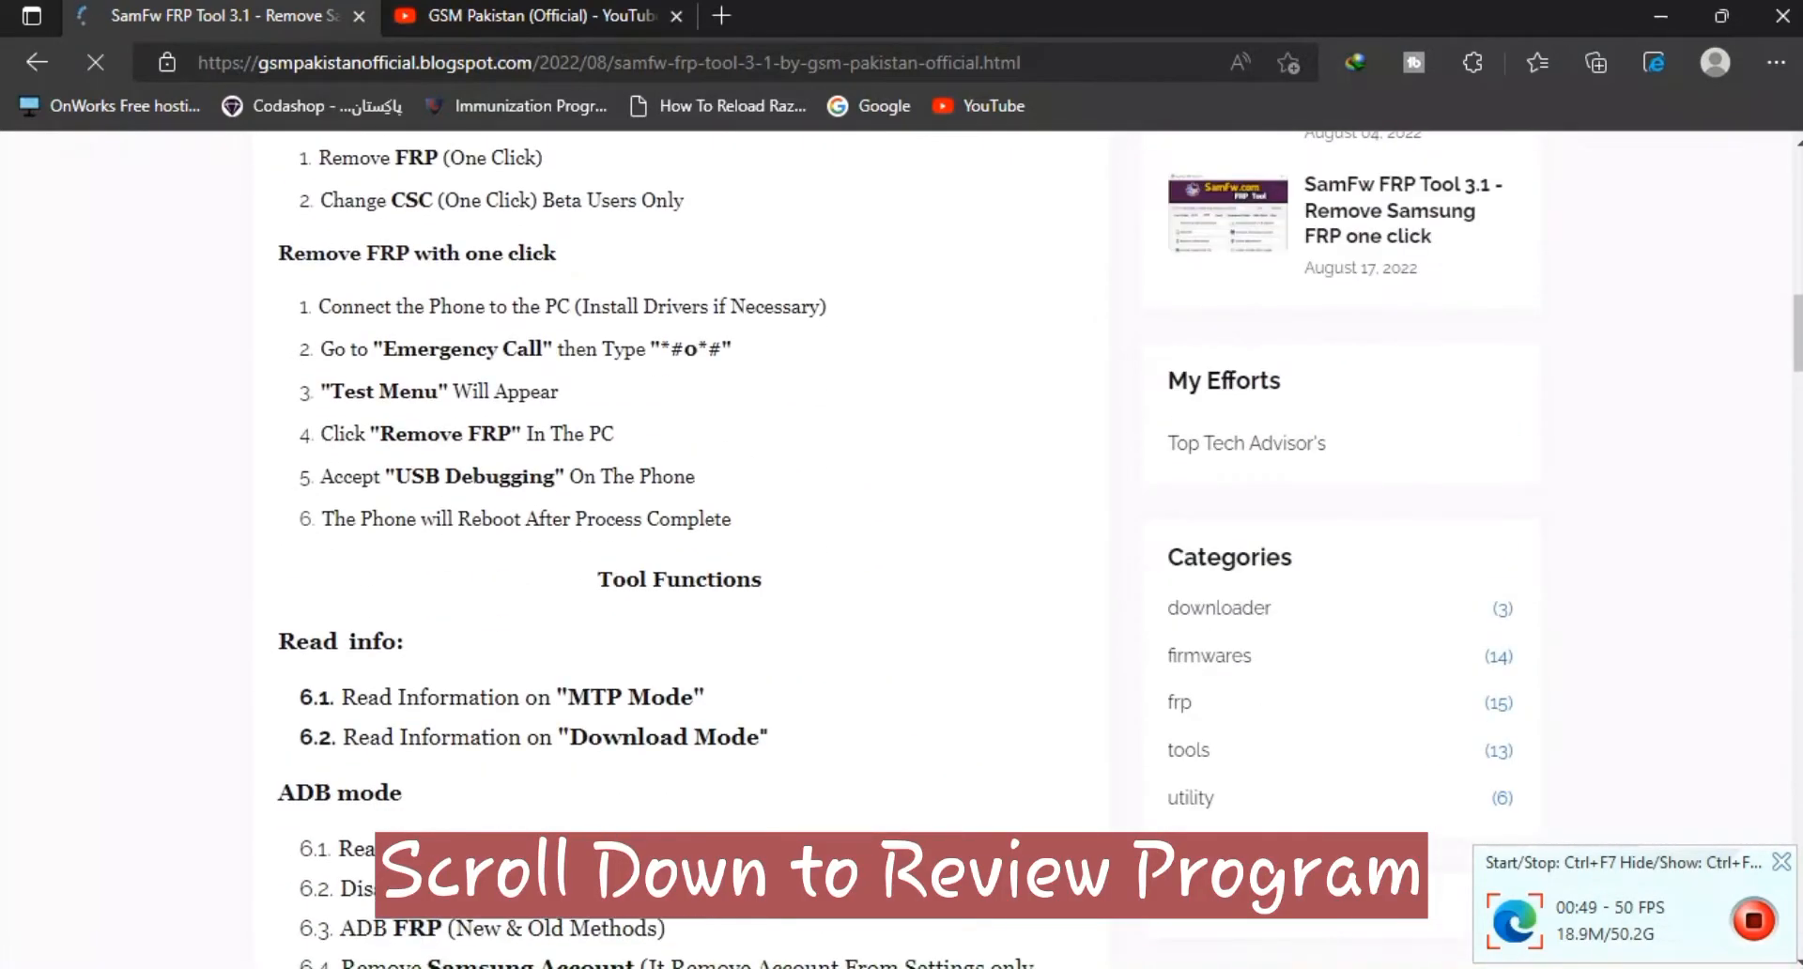
scroll(down, 3)
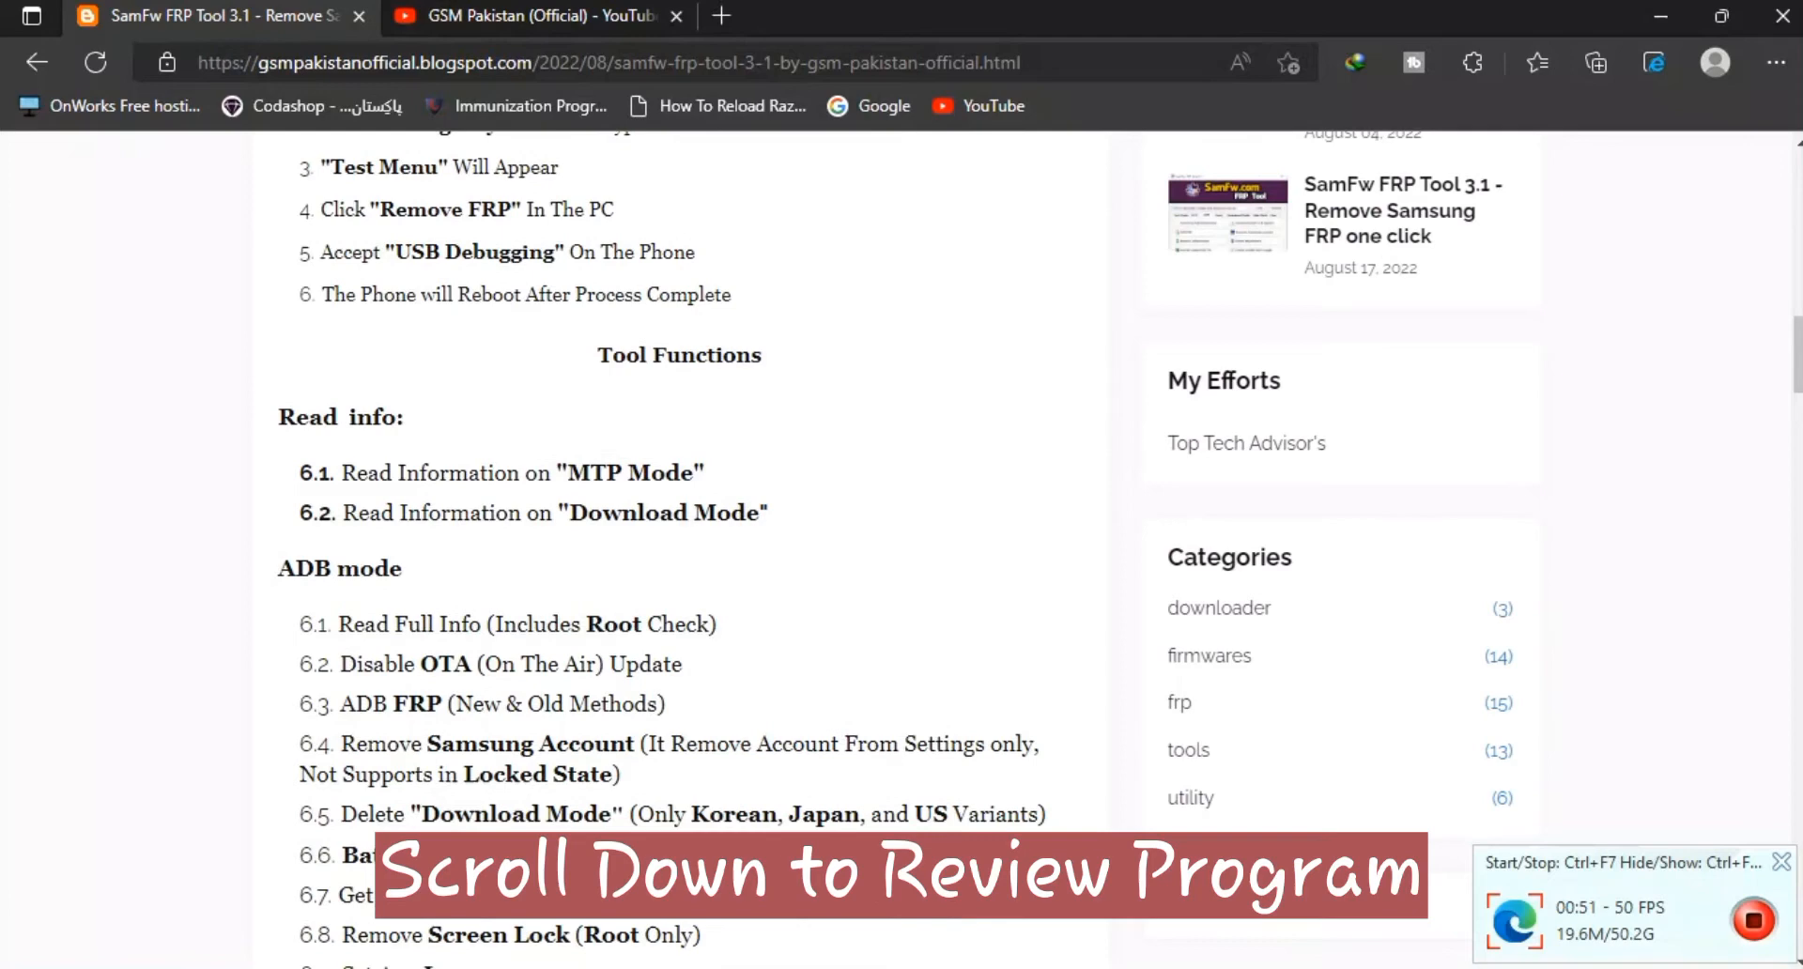
scroll(down, 3)
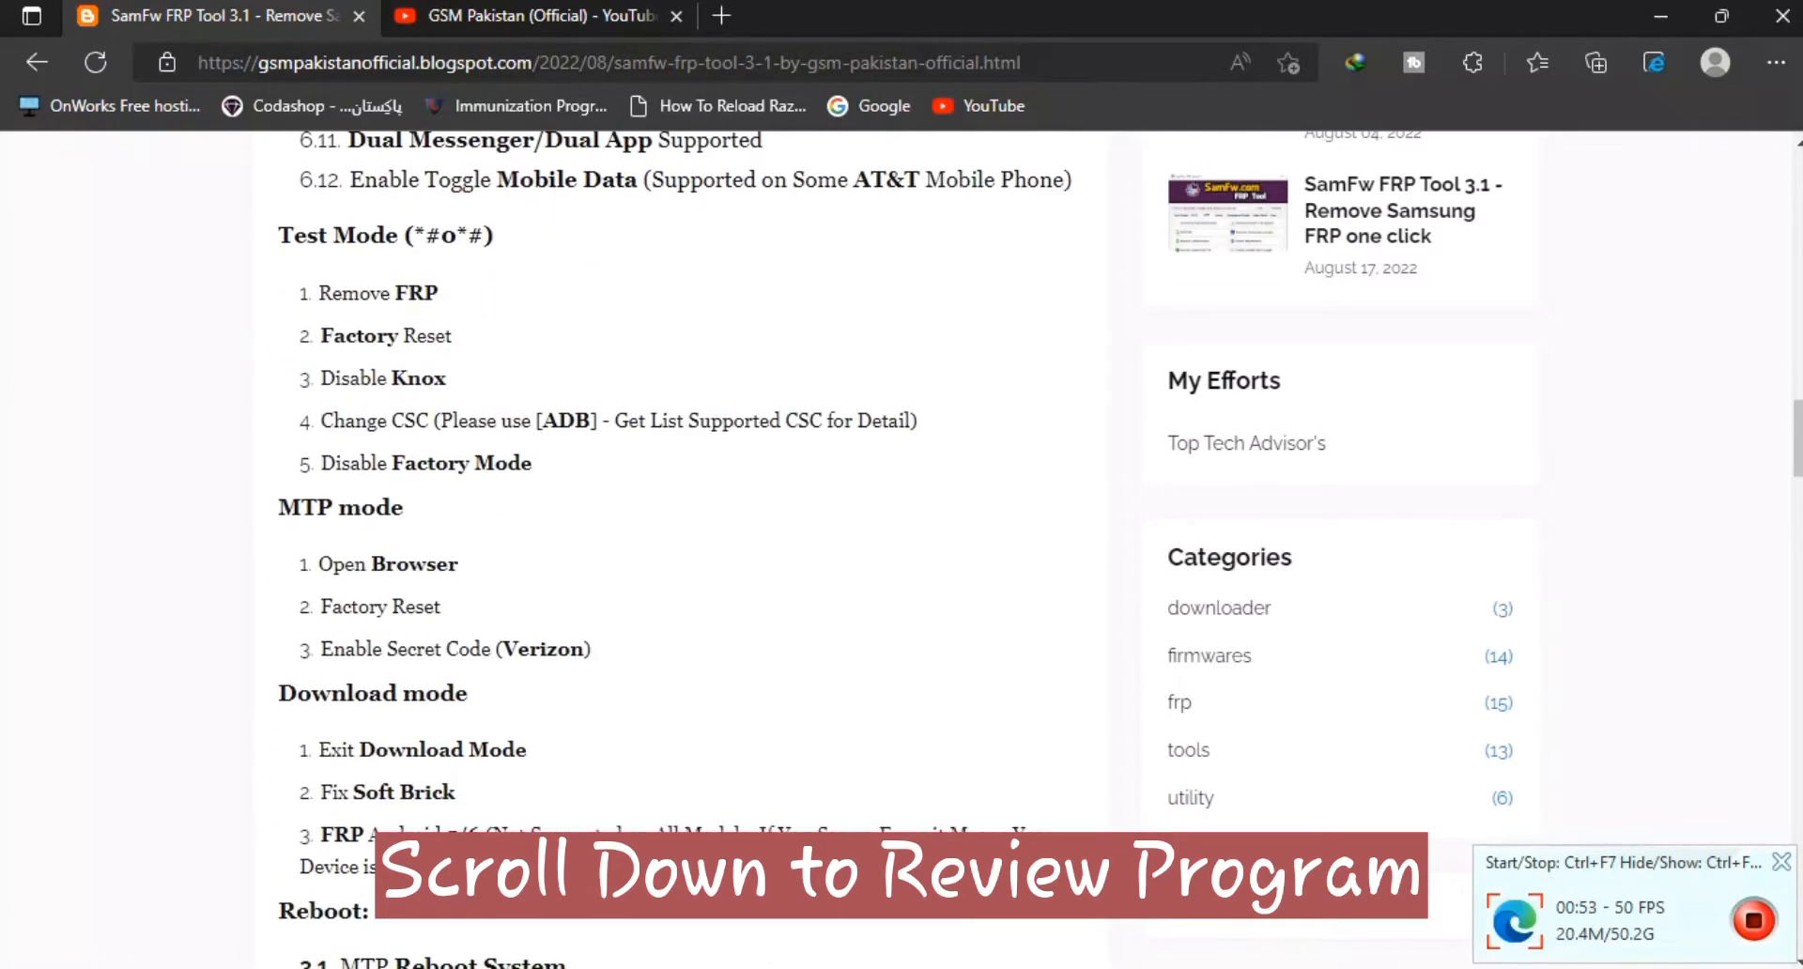
scroll(down, 3)
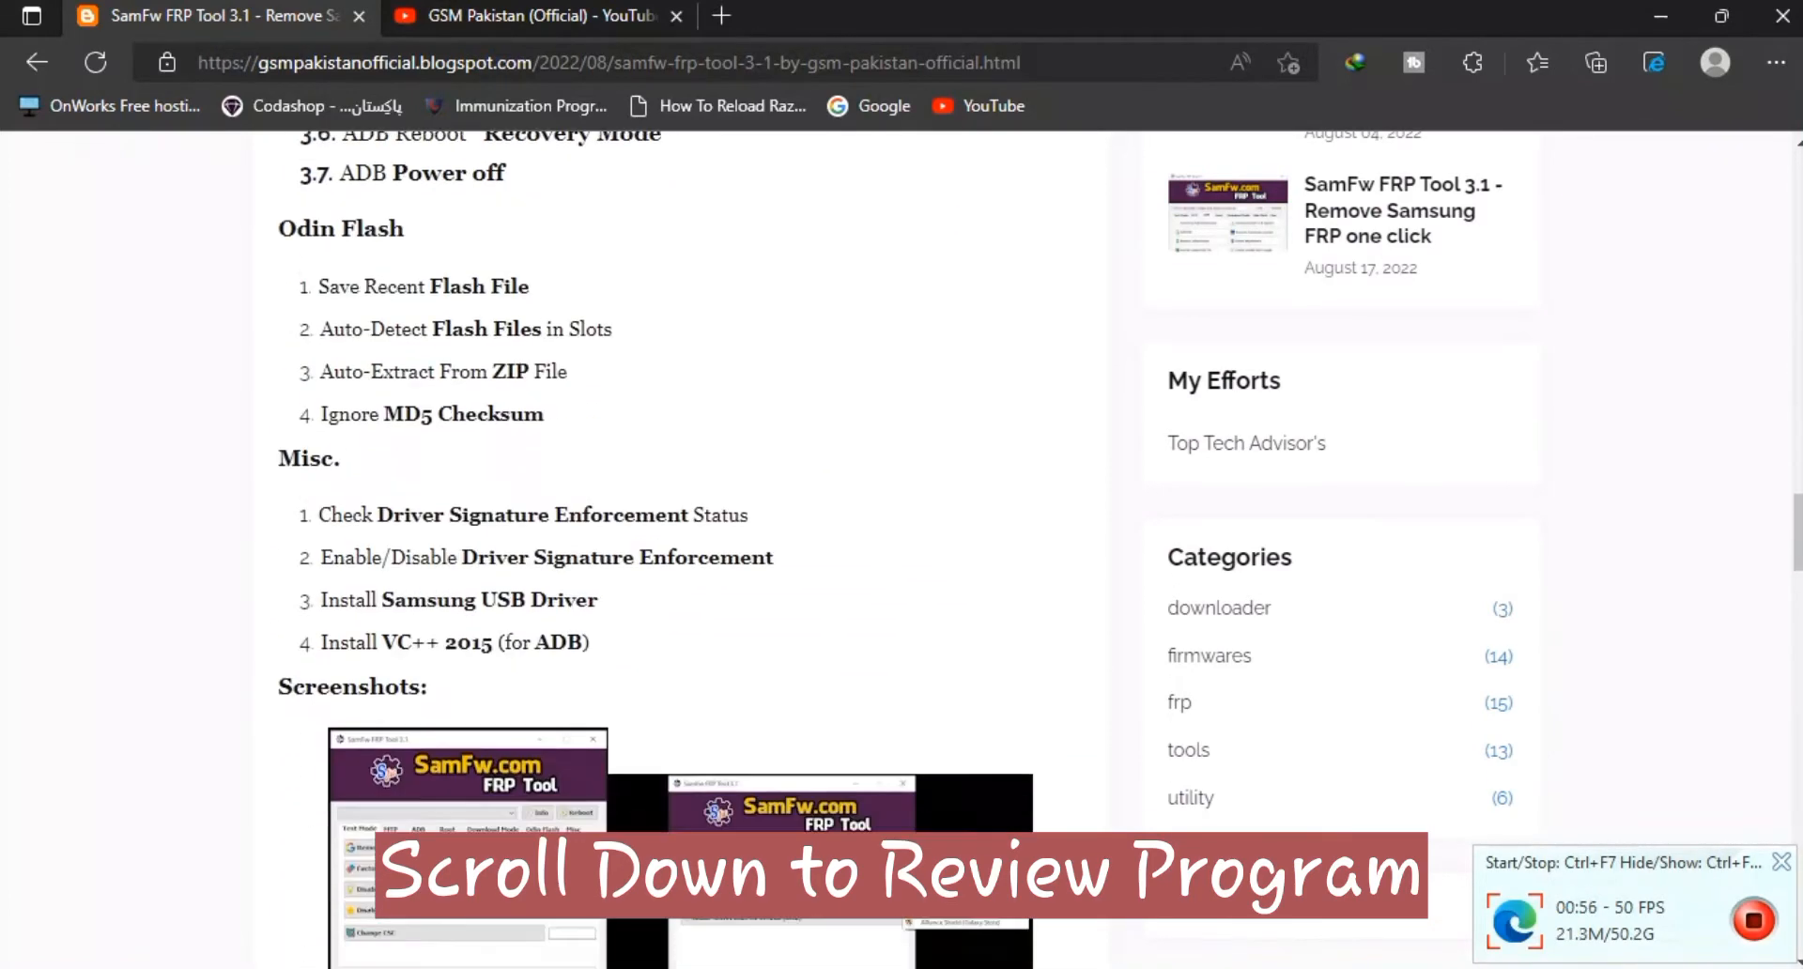
scroll(down, 3)
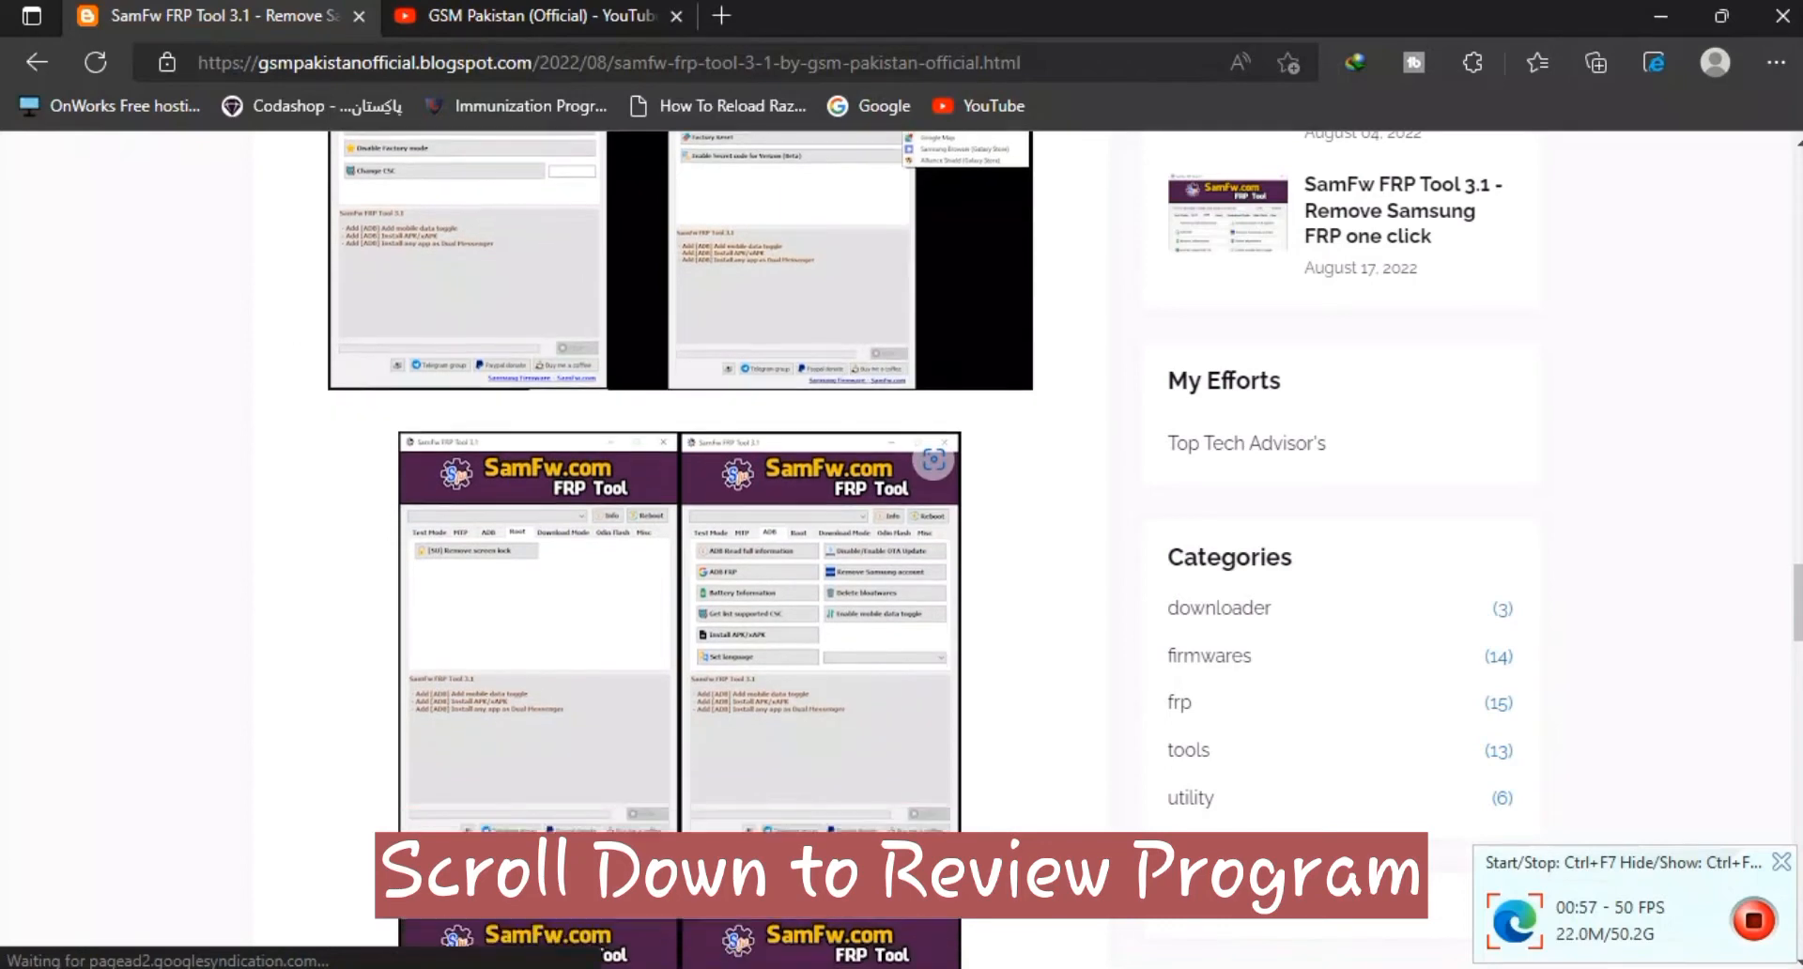
scroll(down, 3)
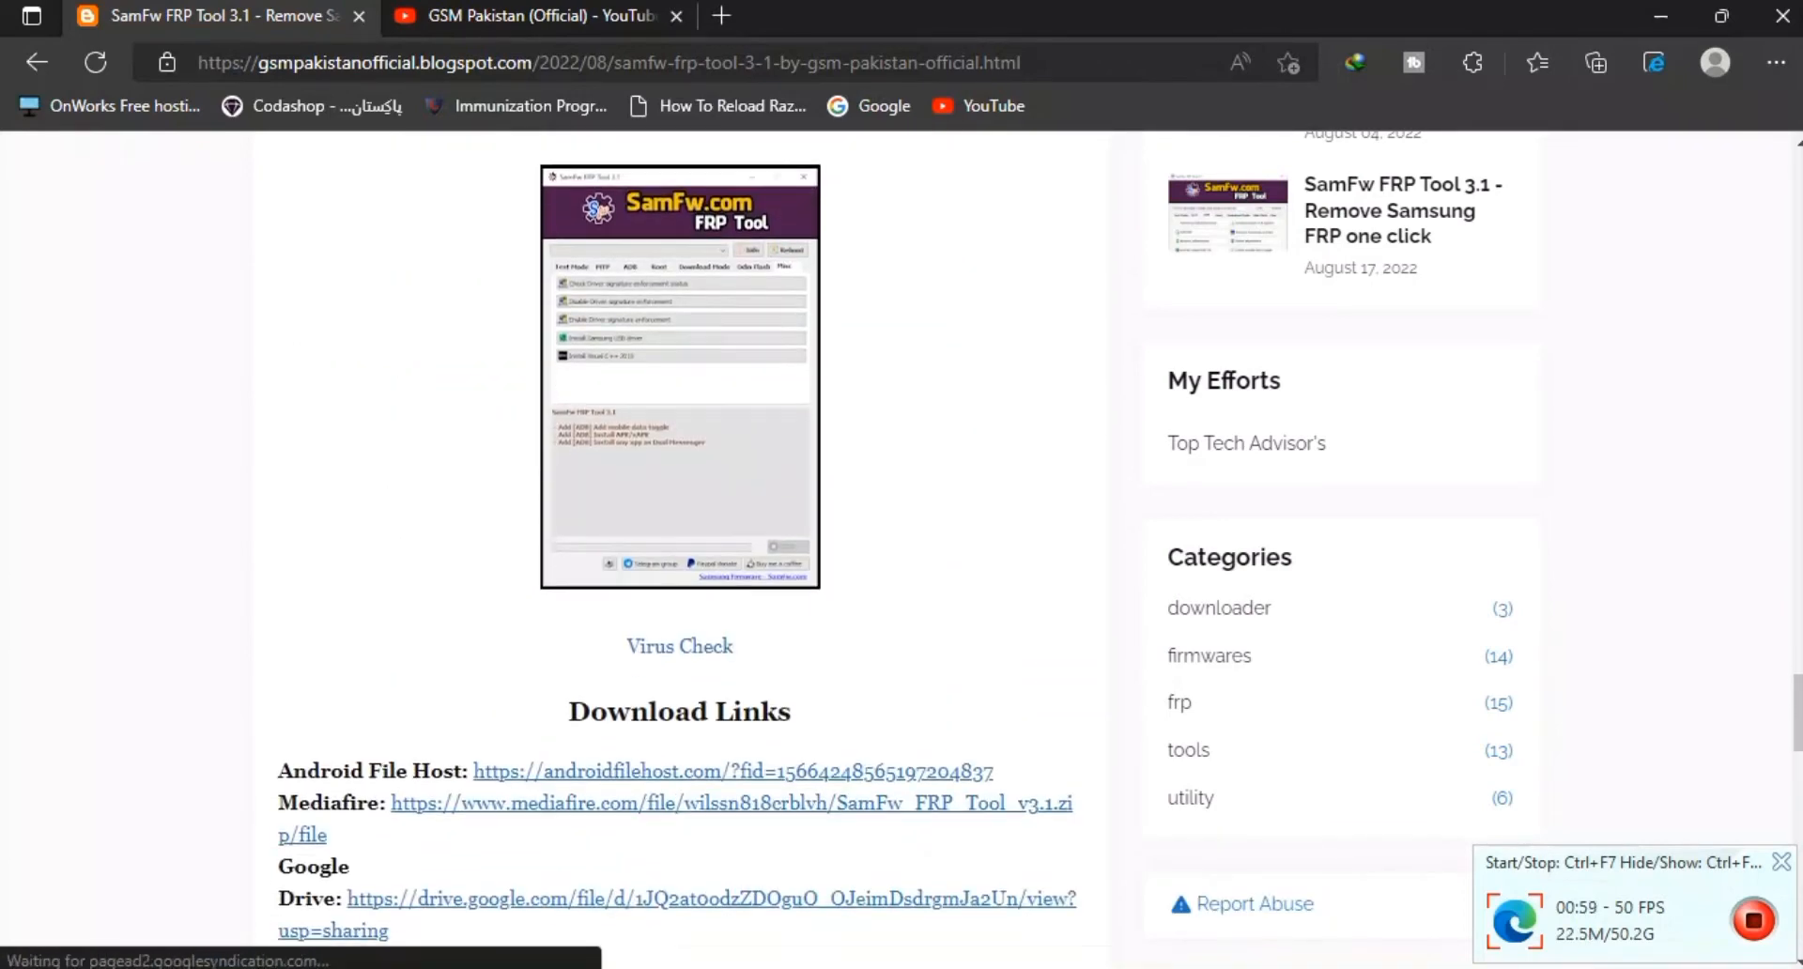
scroll(down, 3)
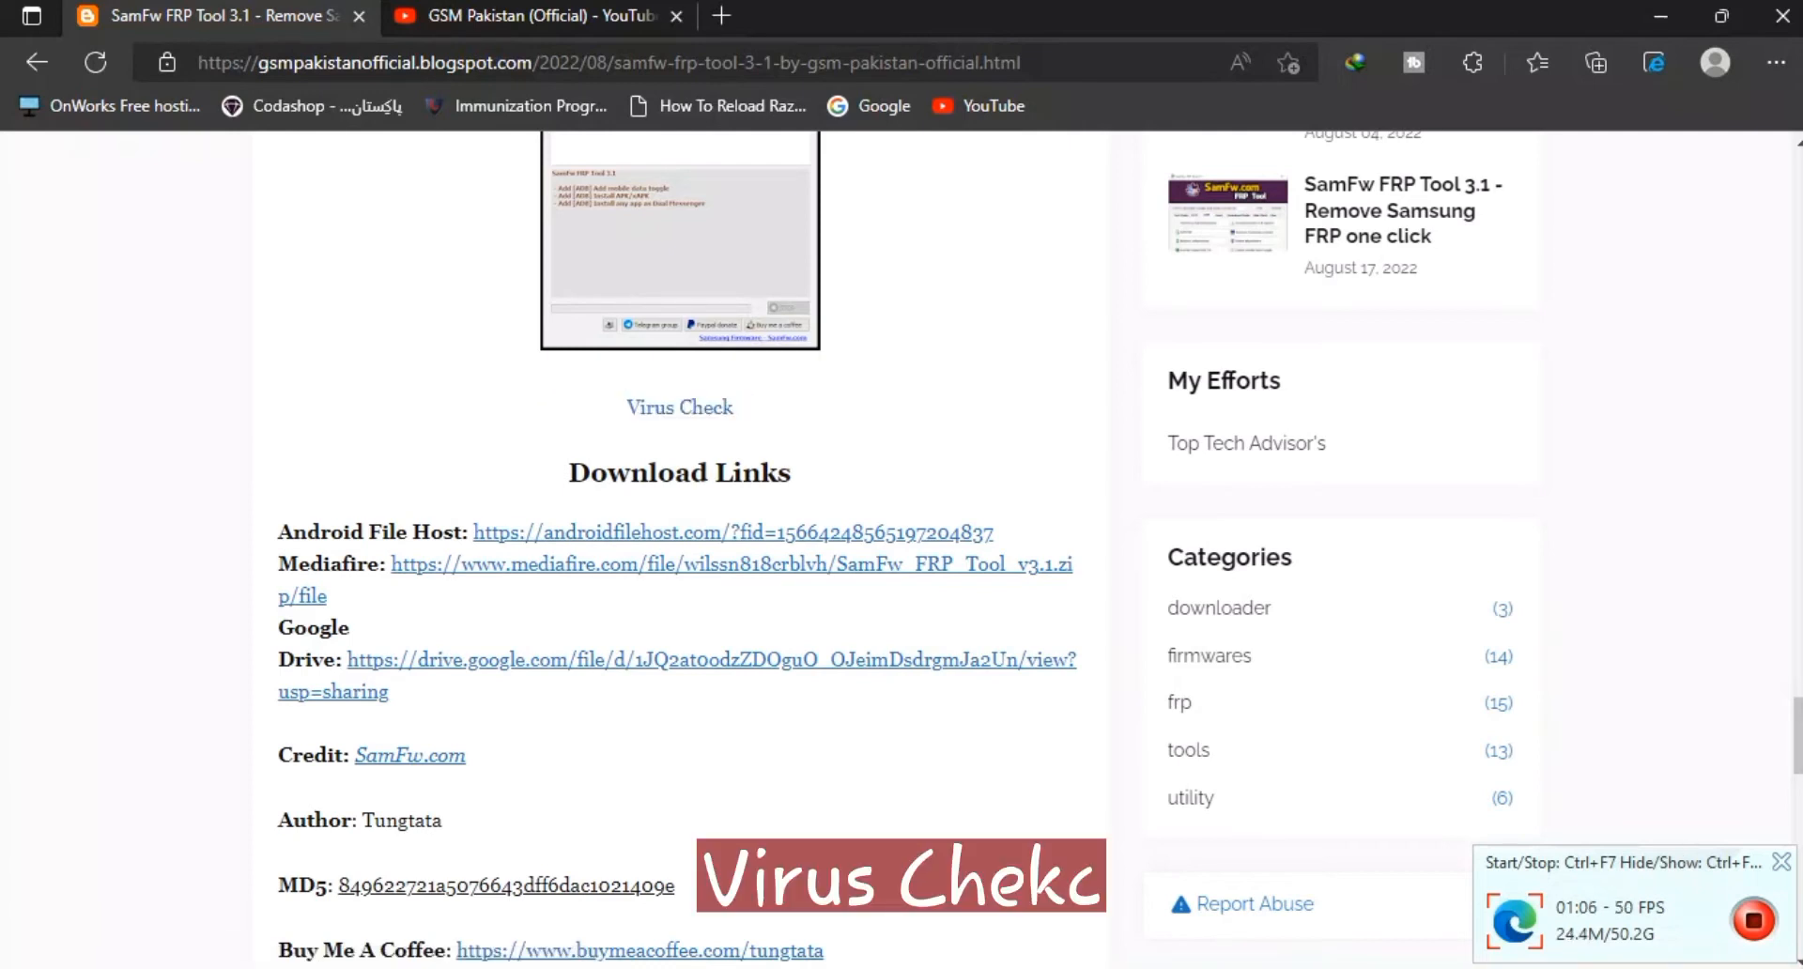
- Download SamFw_FRP_Tool_v3.1.zip from the MediaFire link and show it in Downloads\Compressed
click(679, 406)
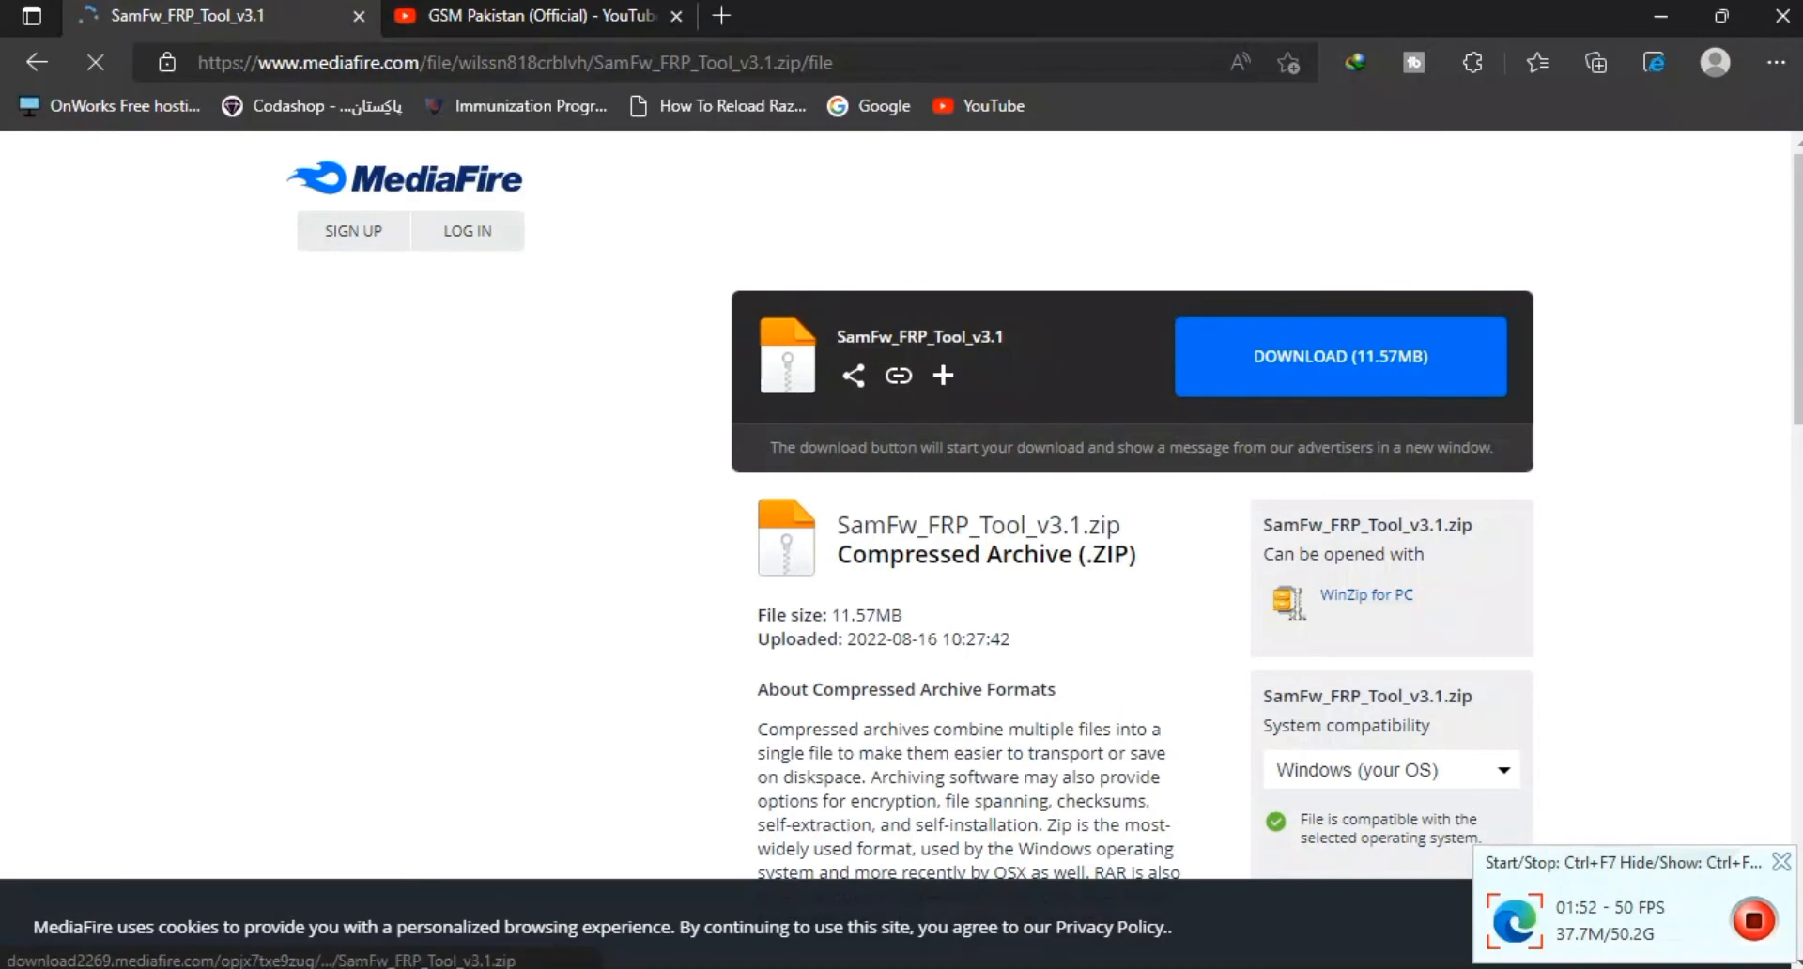
click(1341, 355)
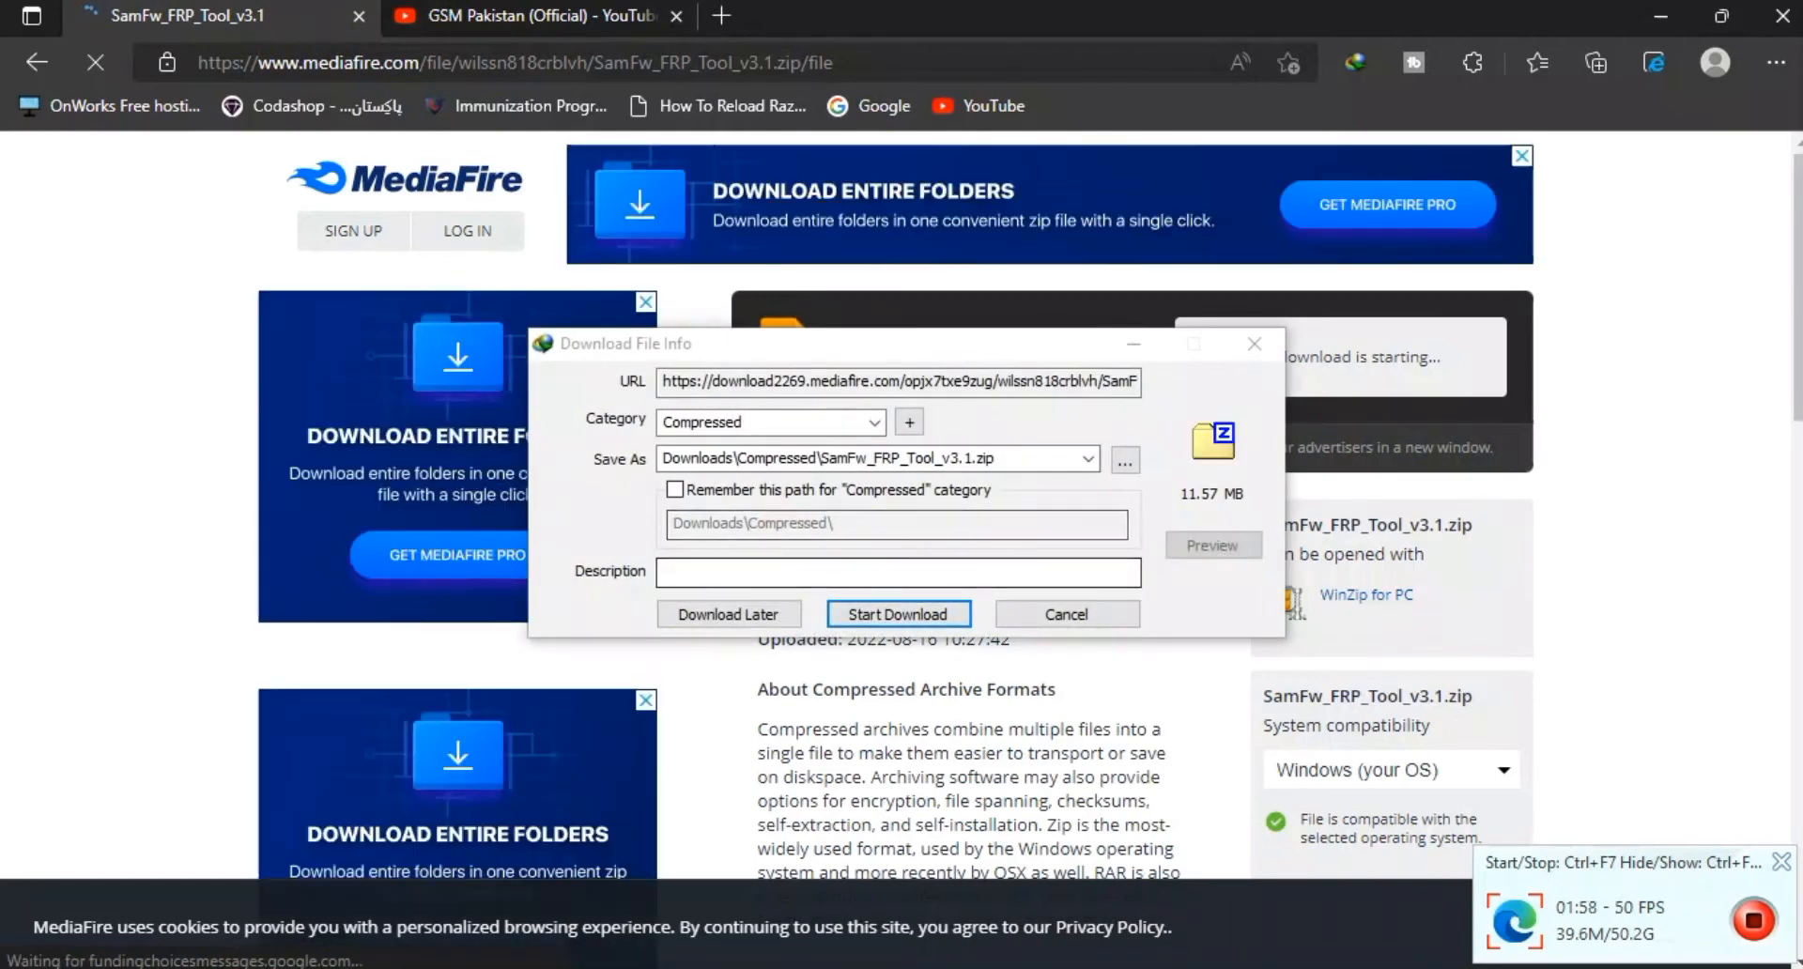
click(898, 615)
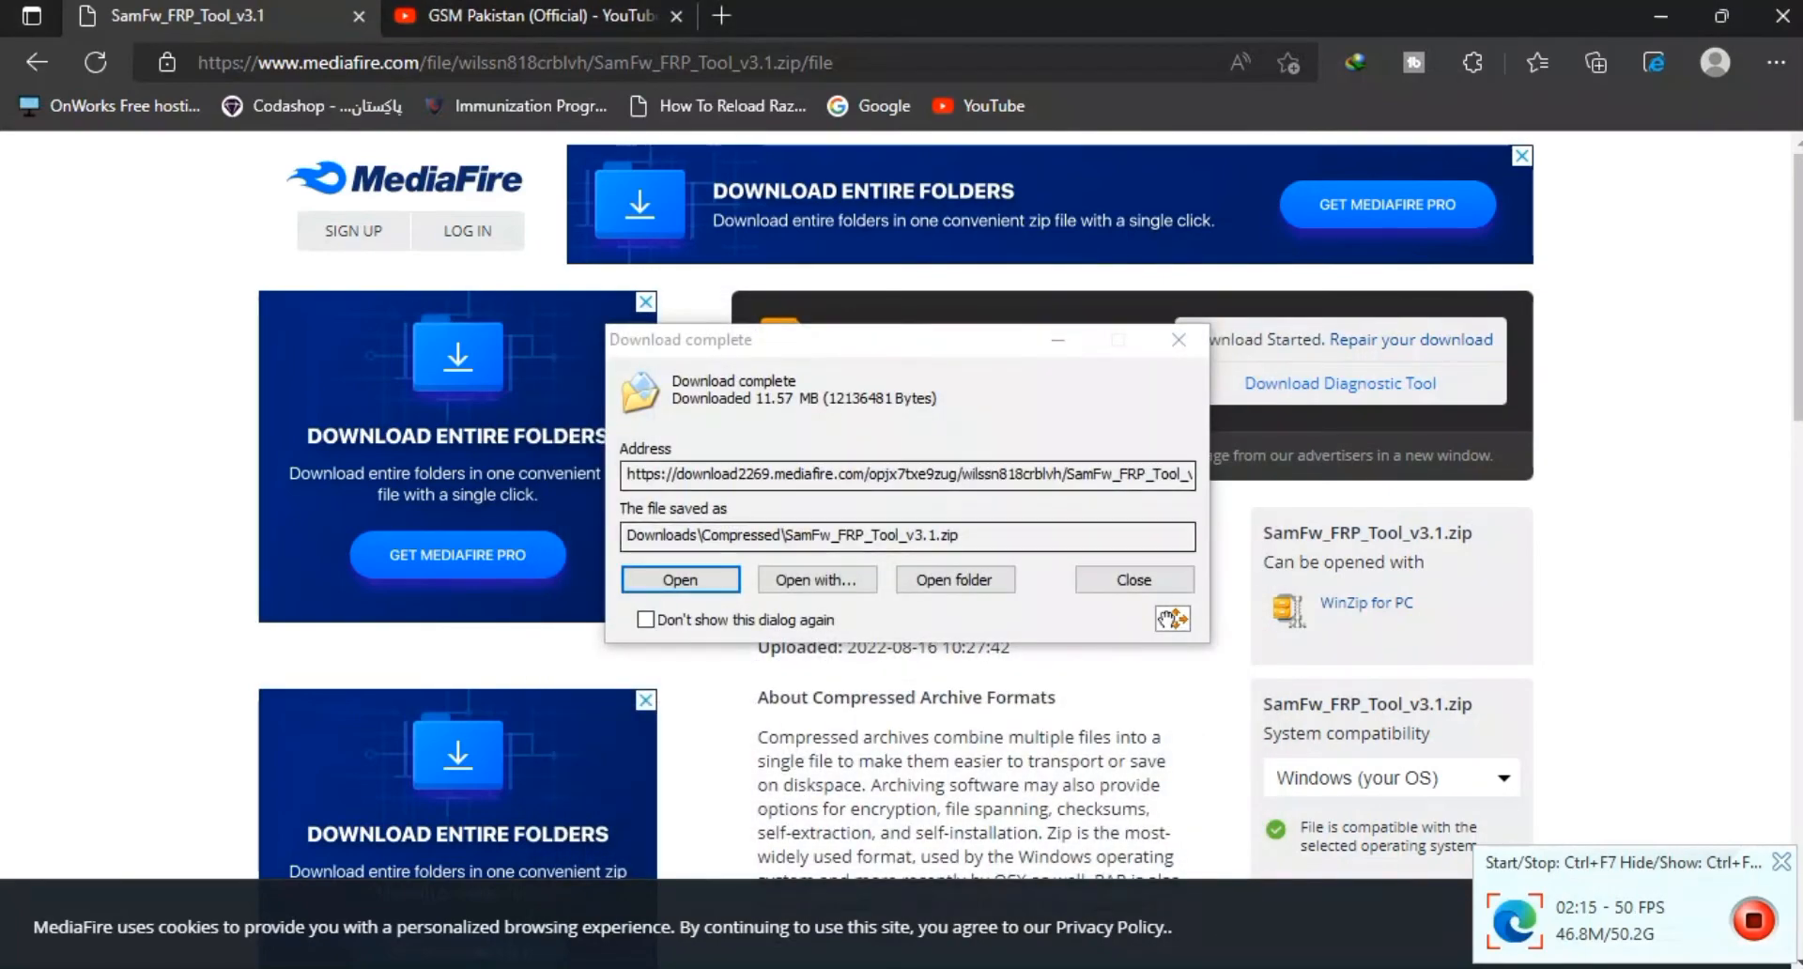
click(954, 579)
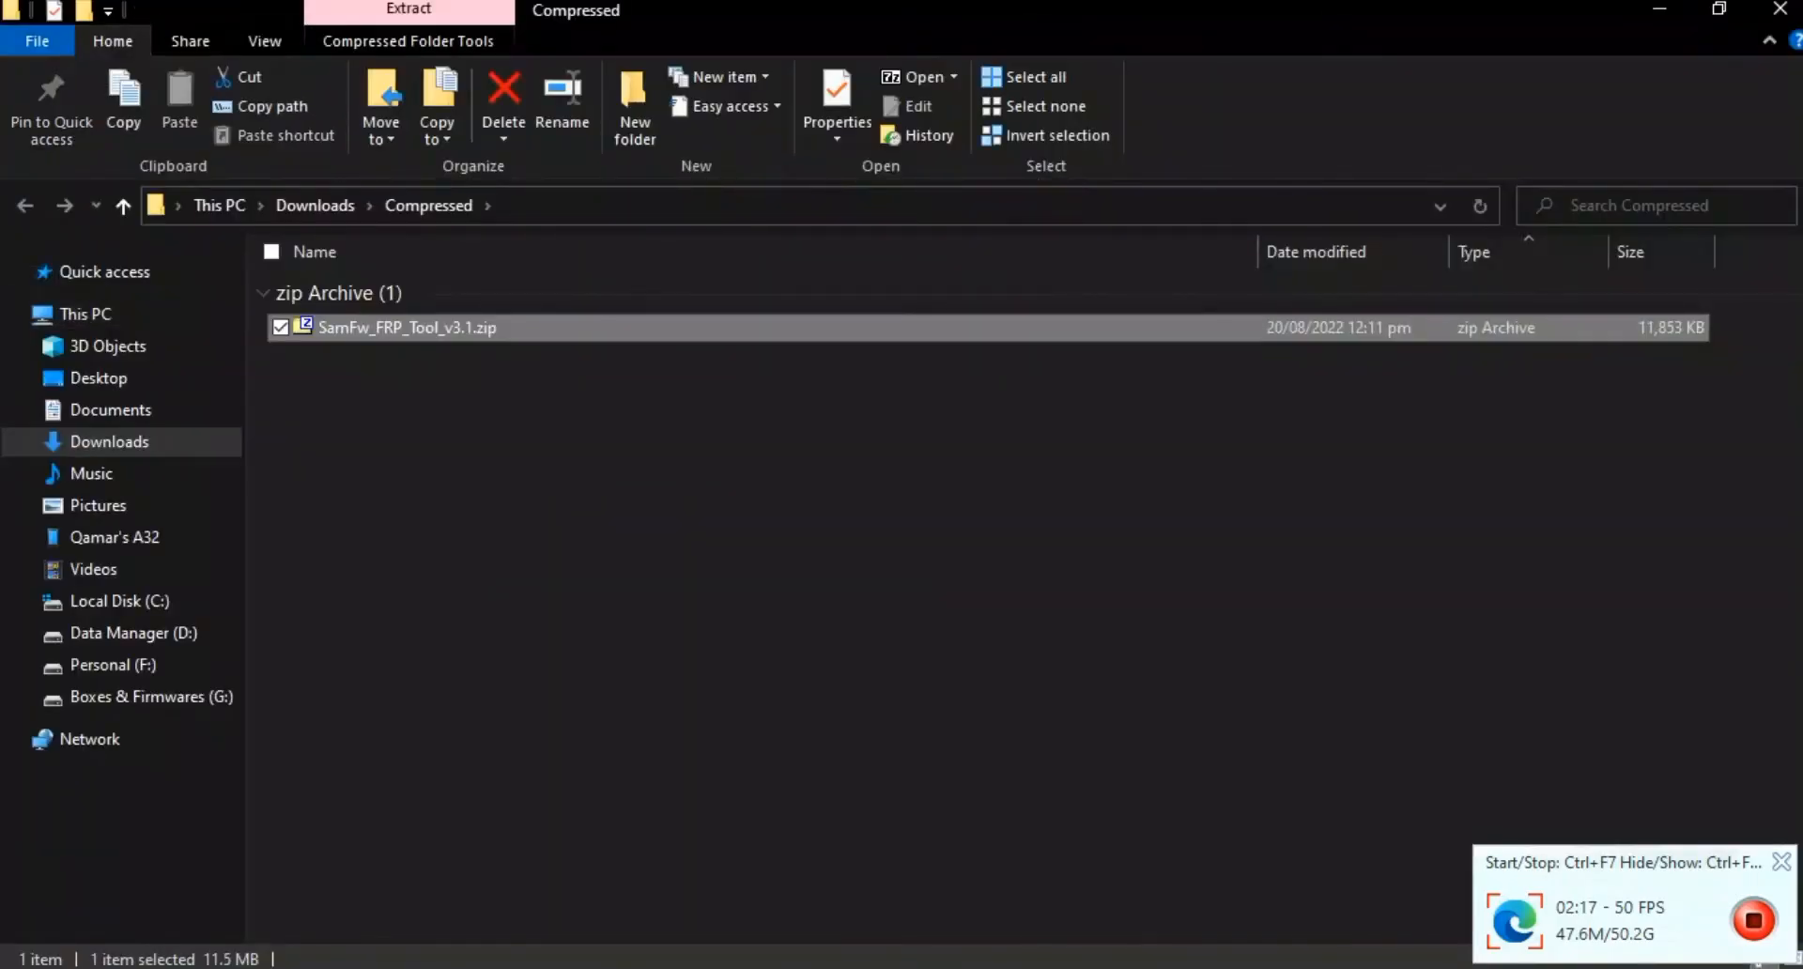
- Extract the zip into its own SamFw_FRP_Tool_v3.1 folder and enter that folder
right_click(405, 327)
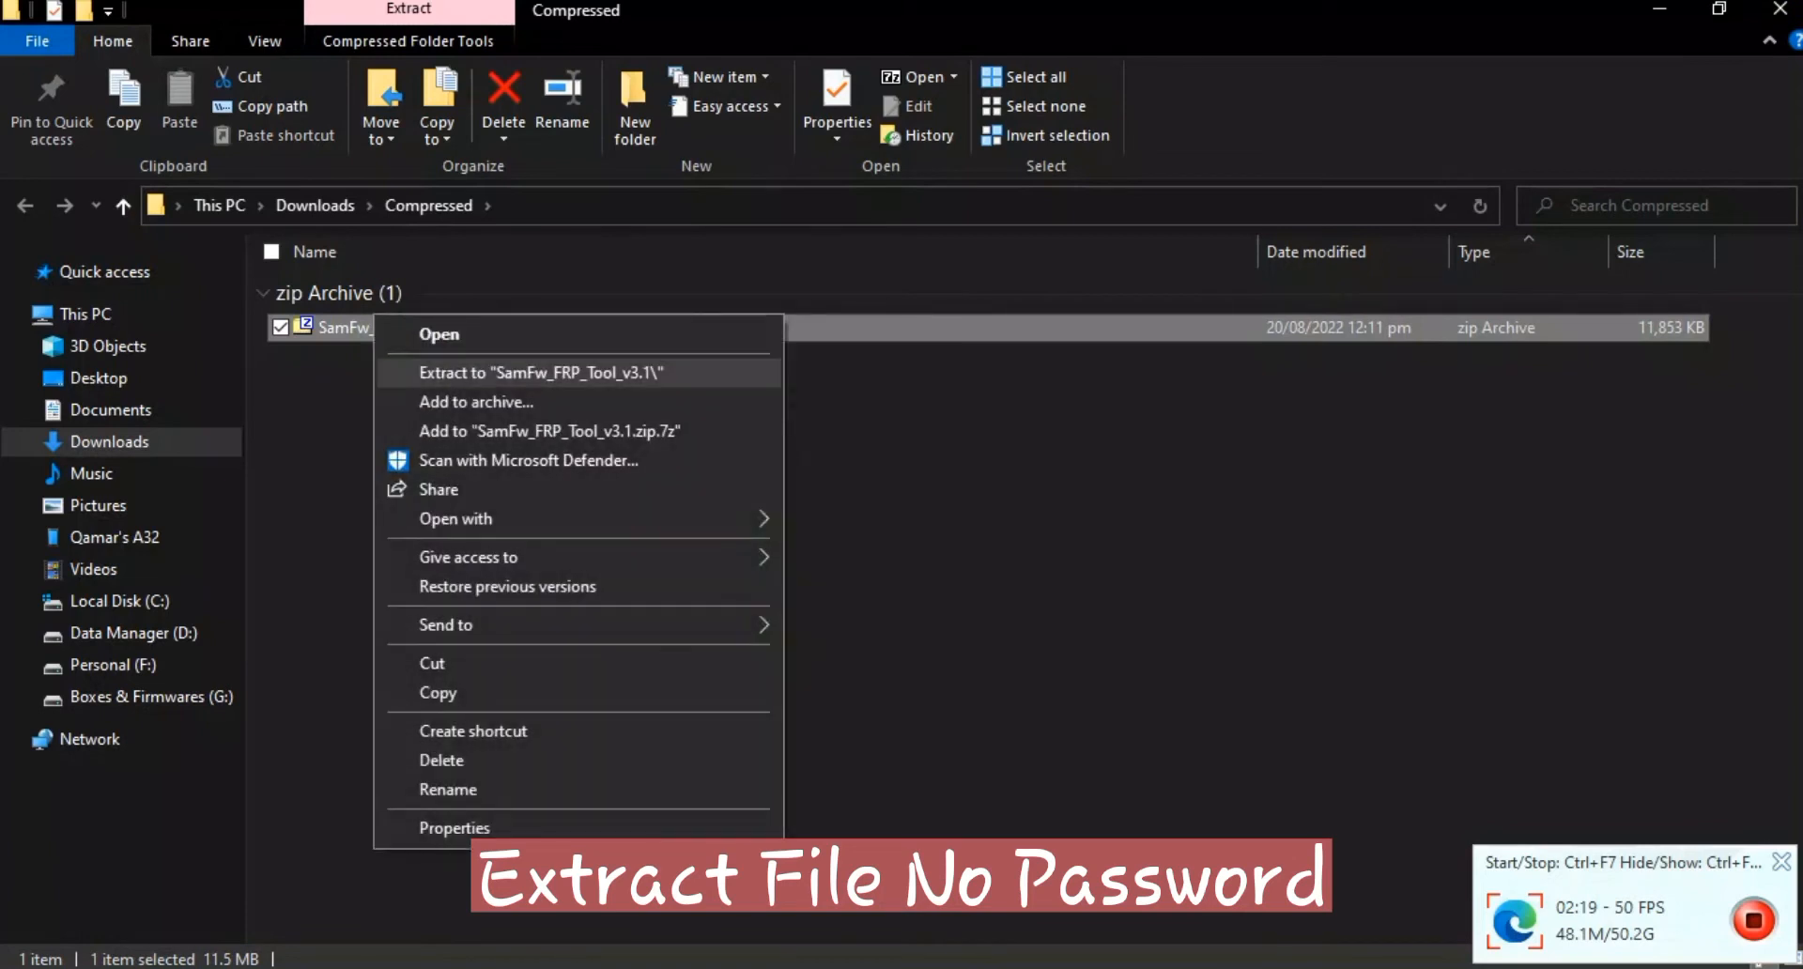
click(540, 372)
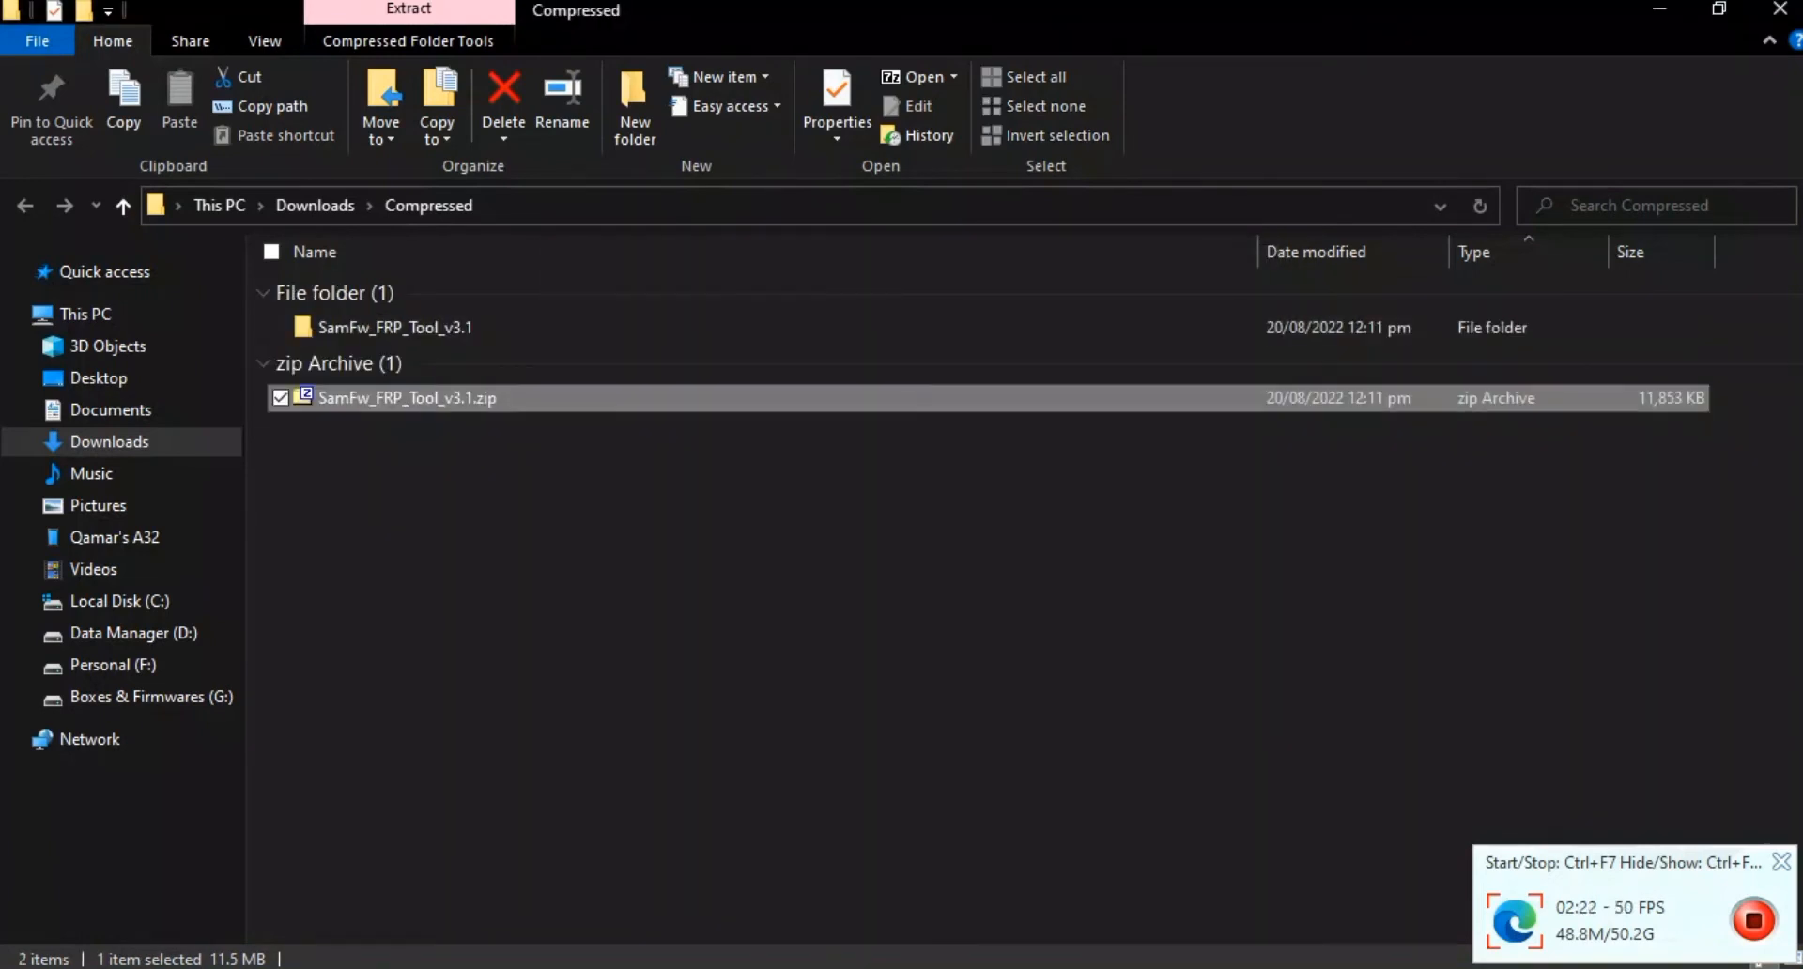
double_click(379, 327)
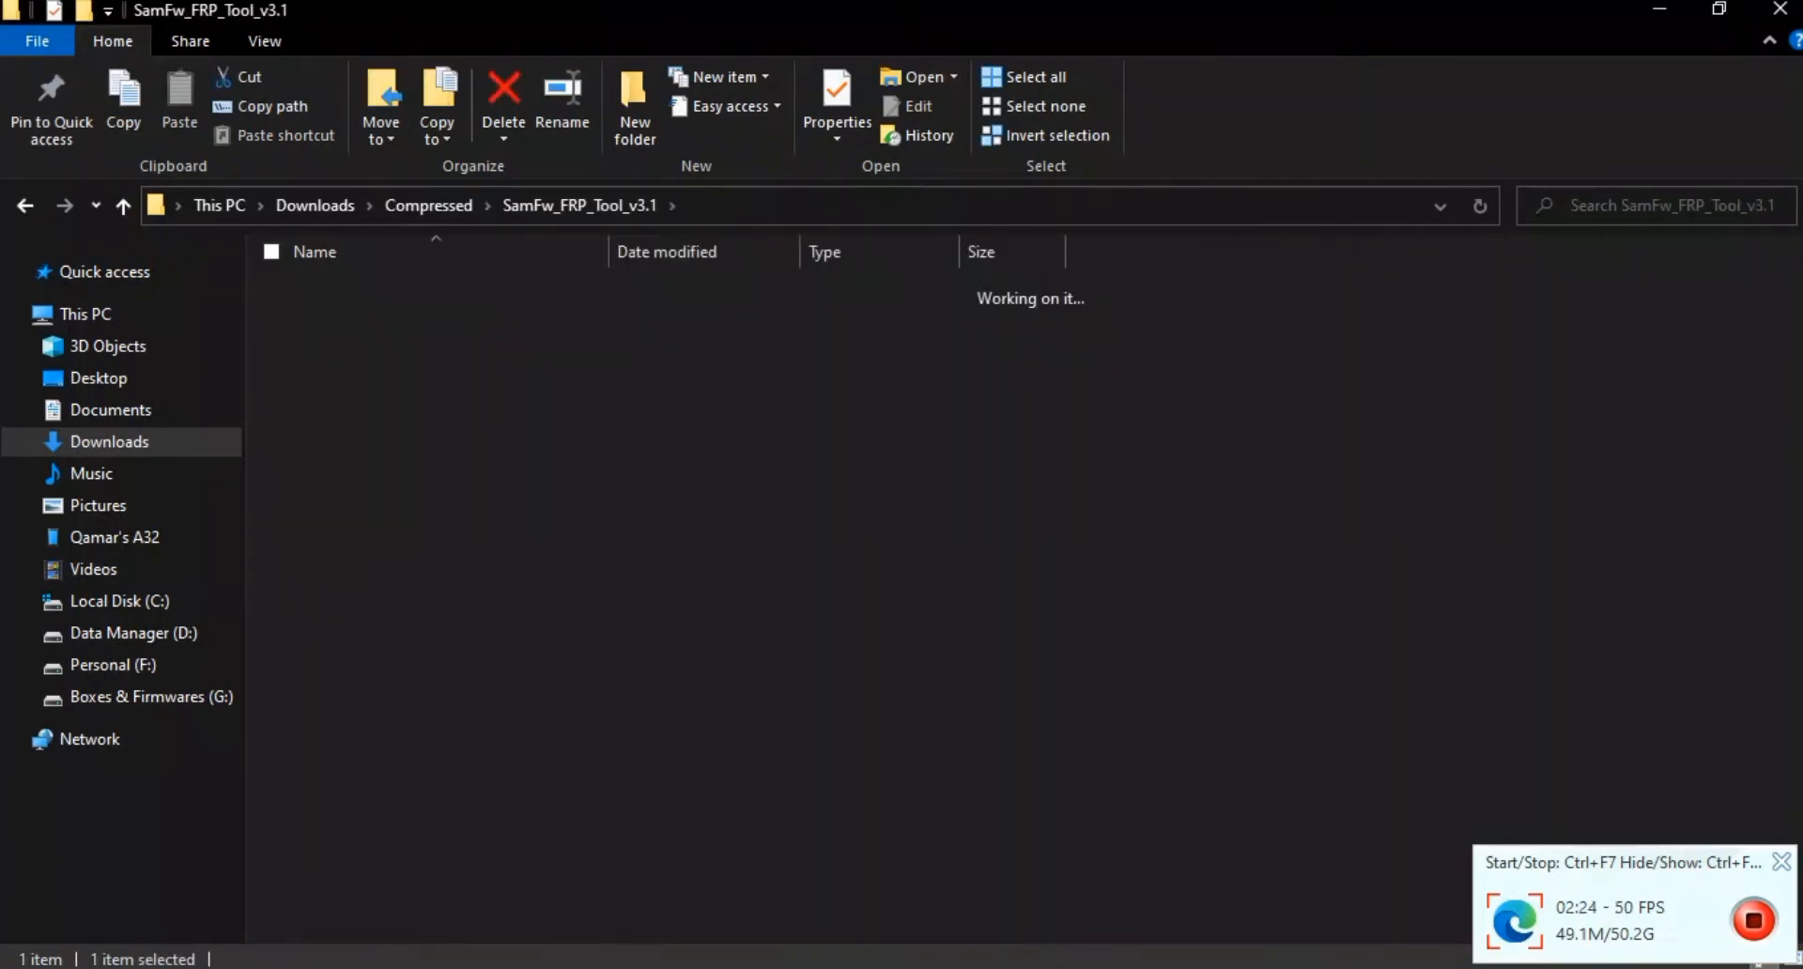
- Launch SamFwFRPTool.exe with administrator rights
right_click(344, 317)
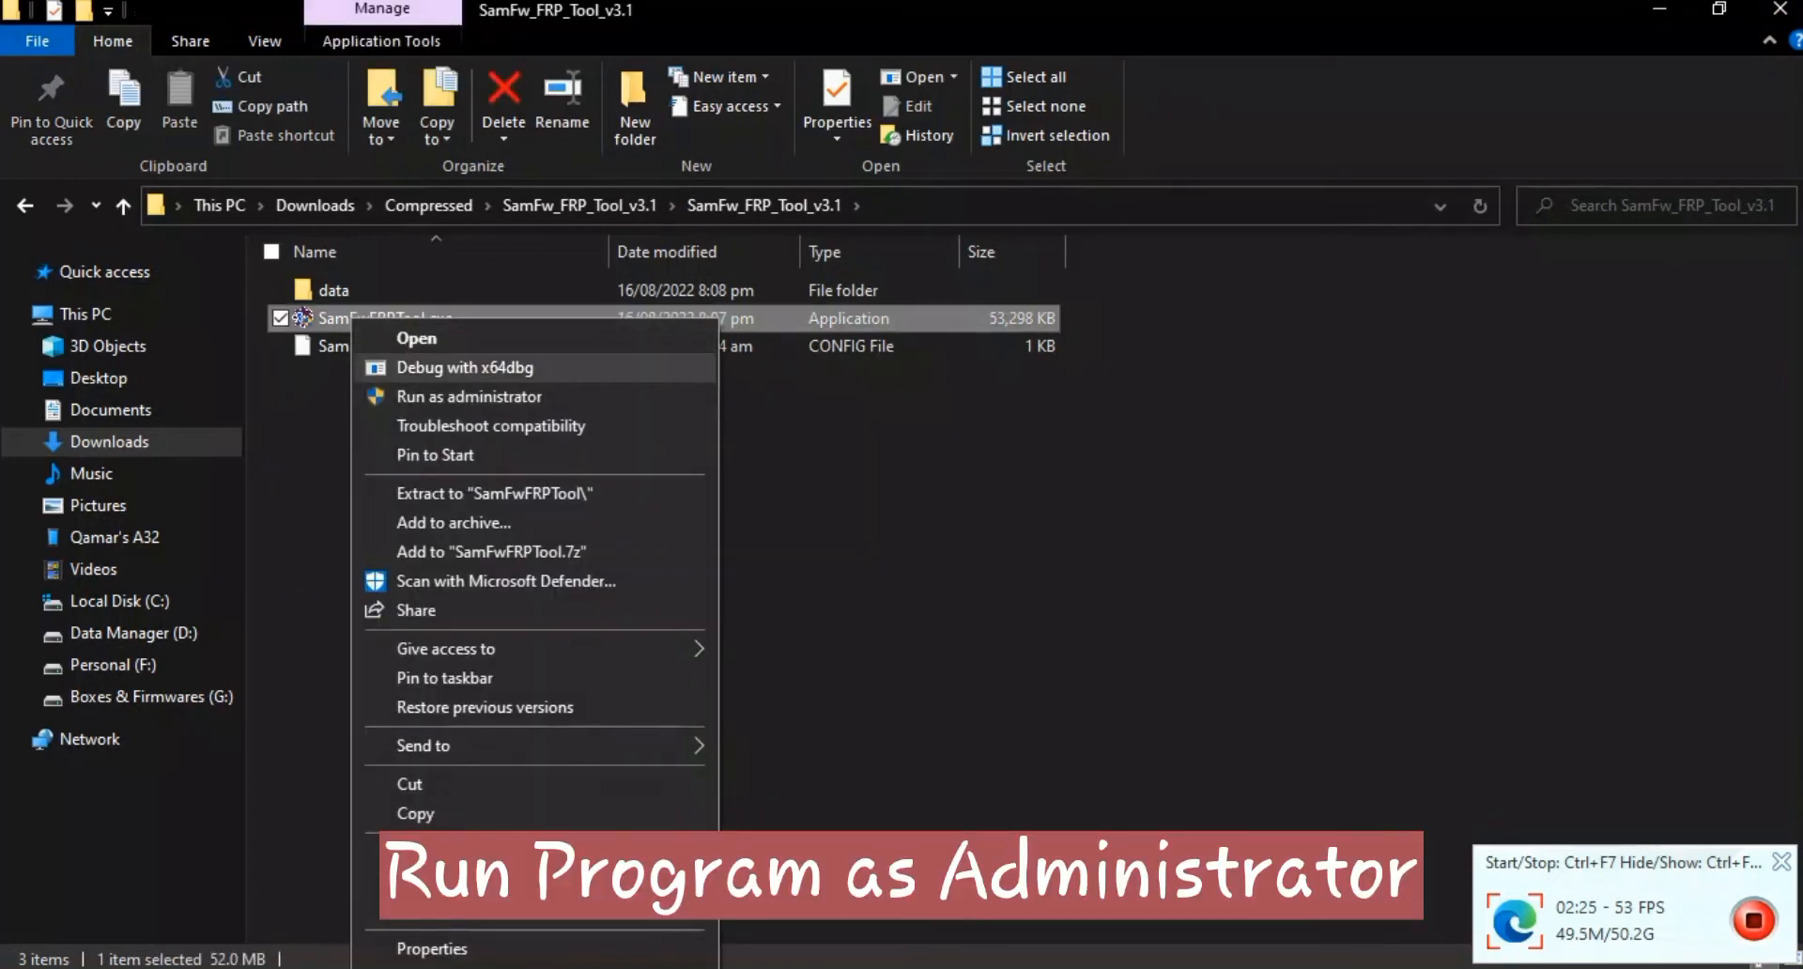
click(469, 396)
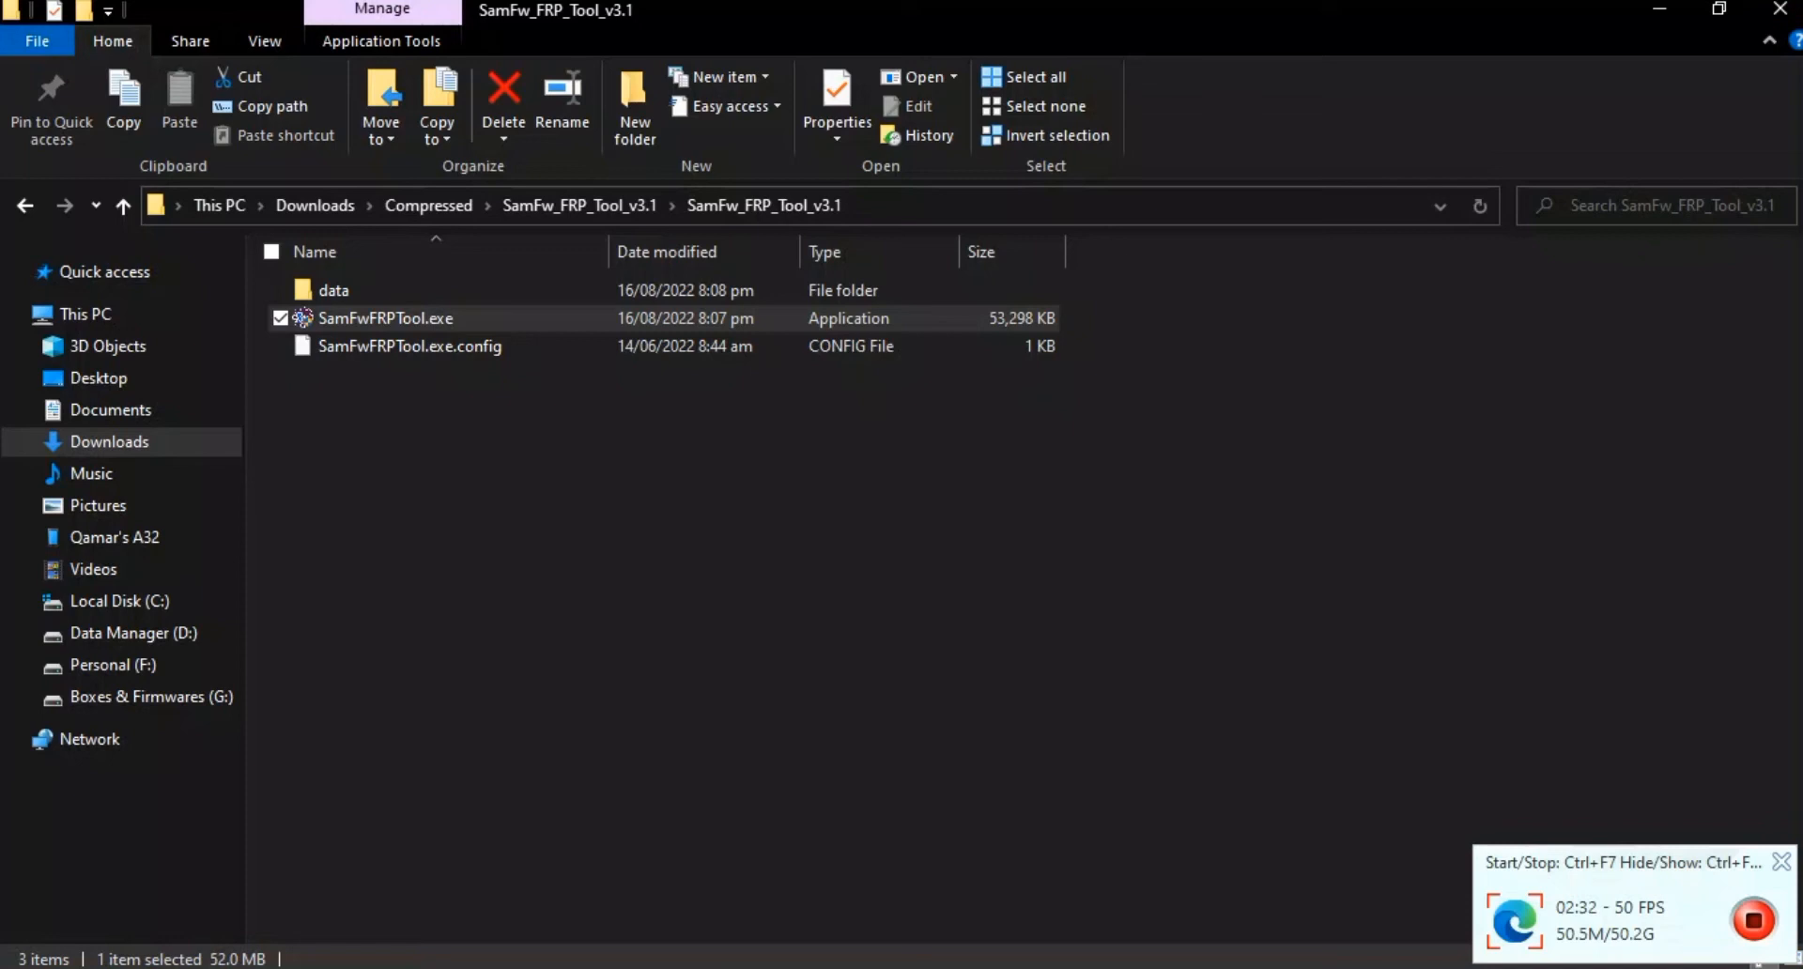
double_click(385, 317)
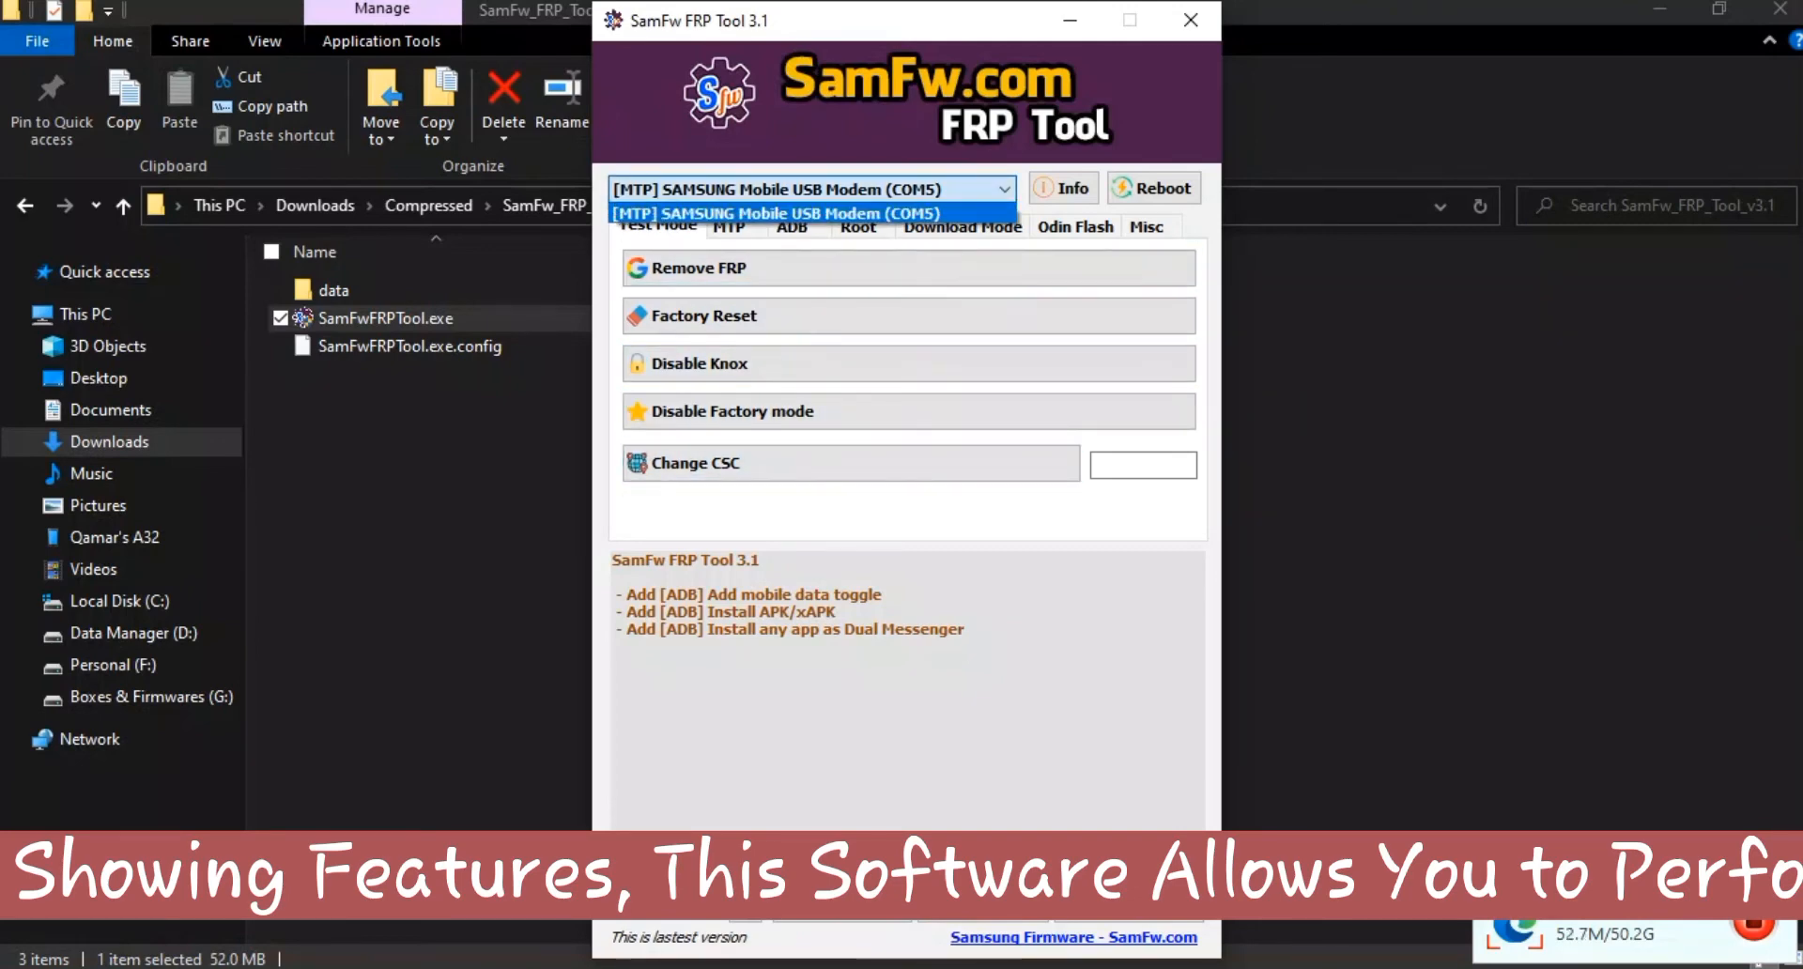
- Review the MTP features with the browser-shortcut app list, then the ADB features
click(730, 226)
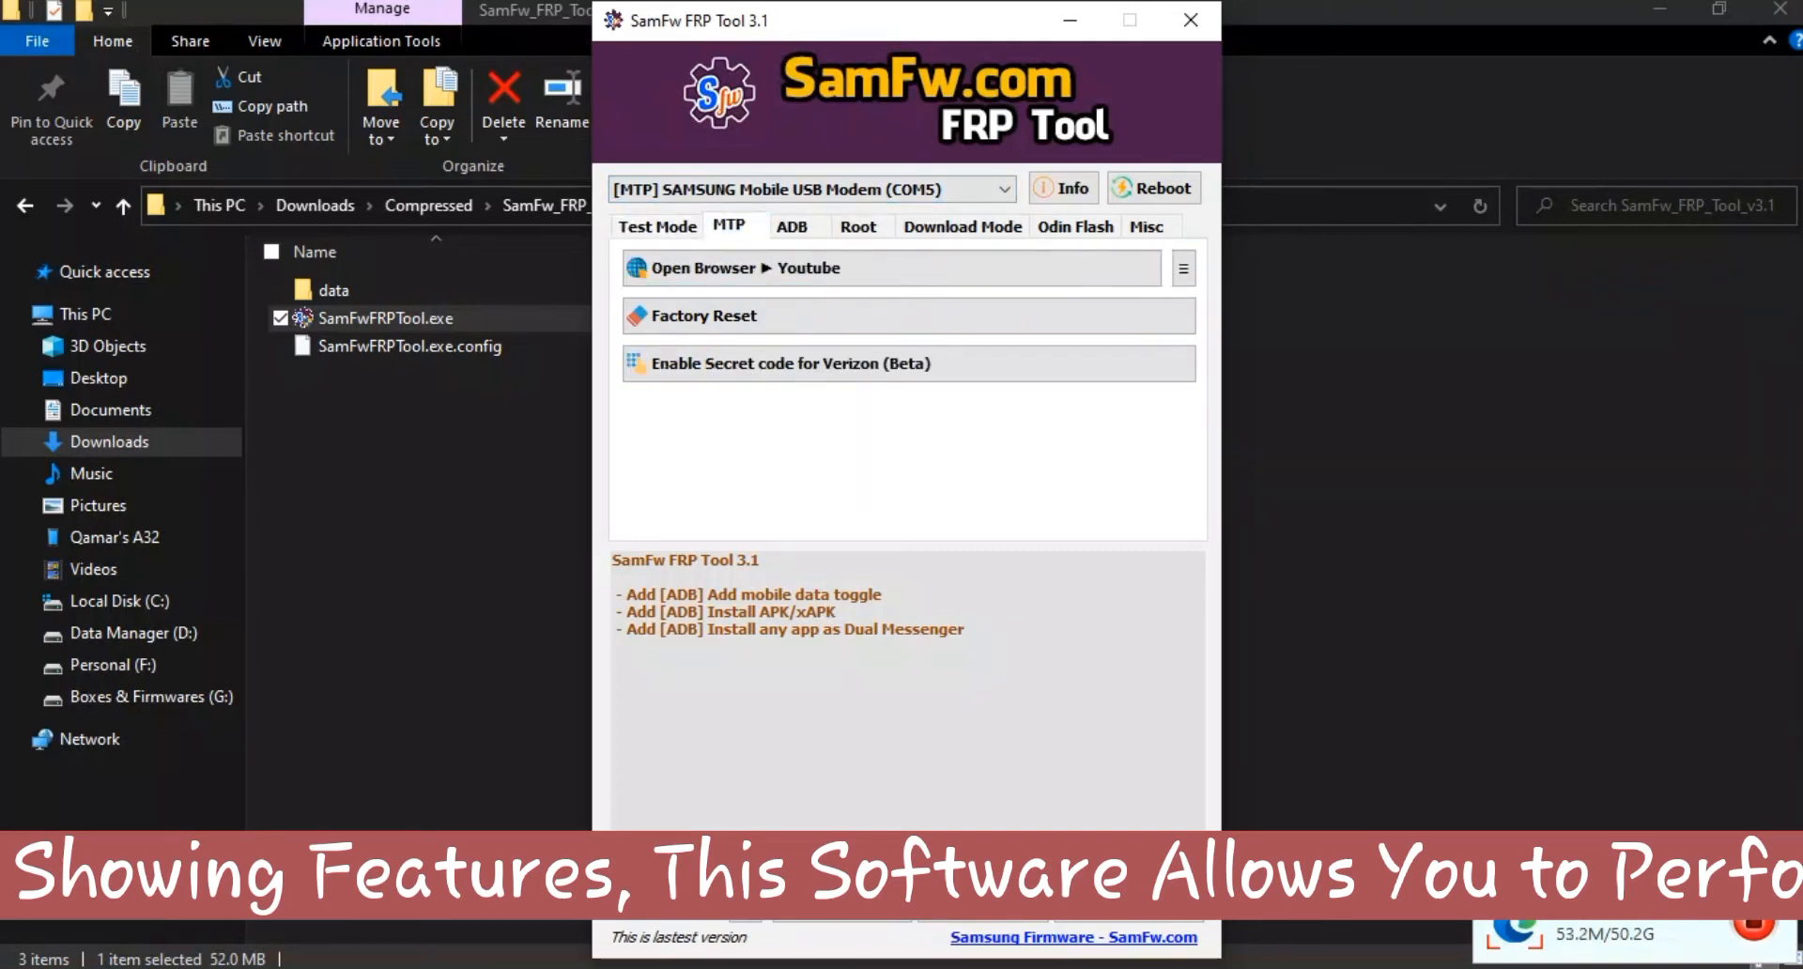
click(1183, 269)
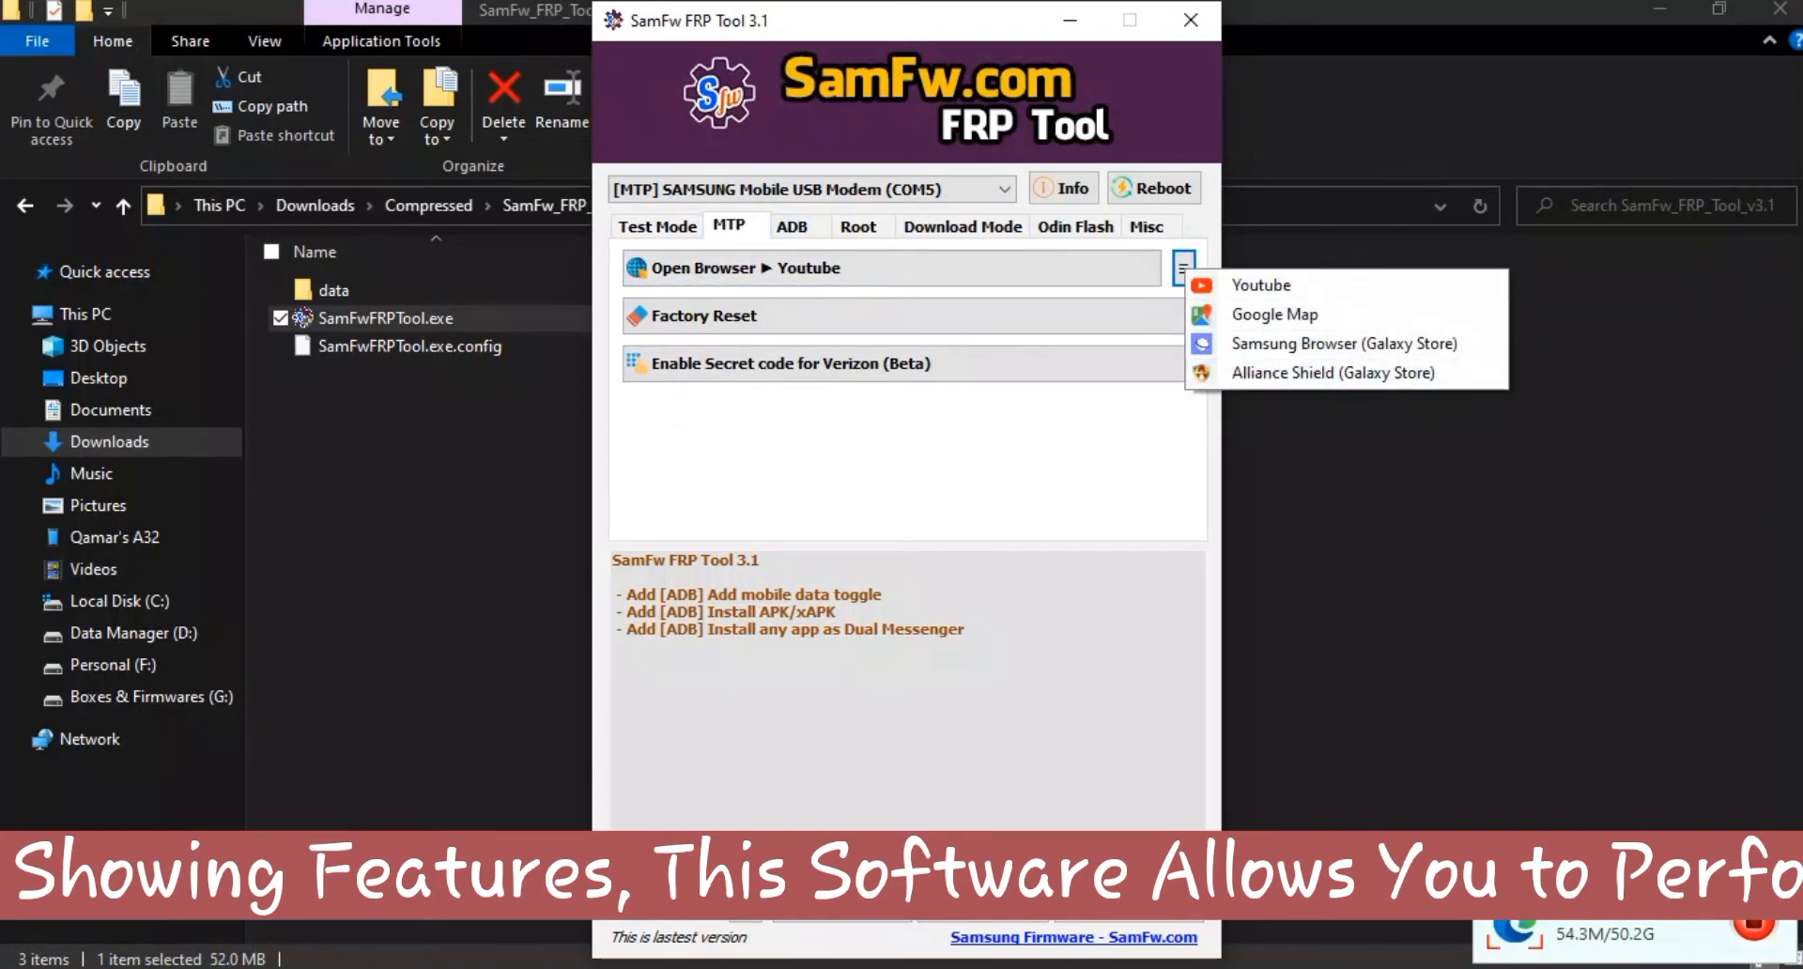
click(800, 225)
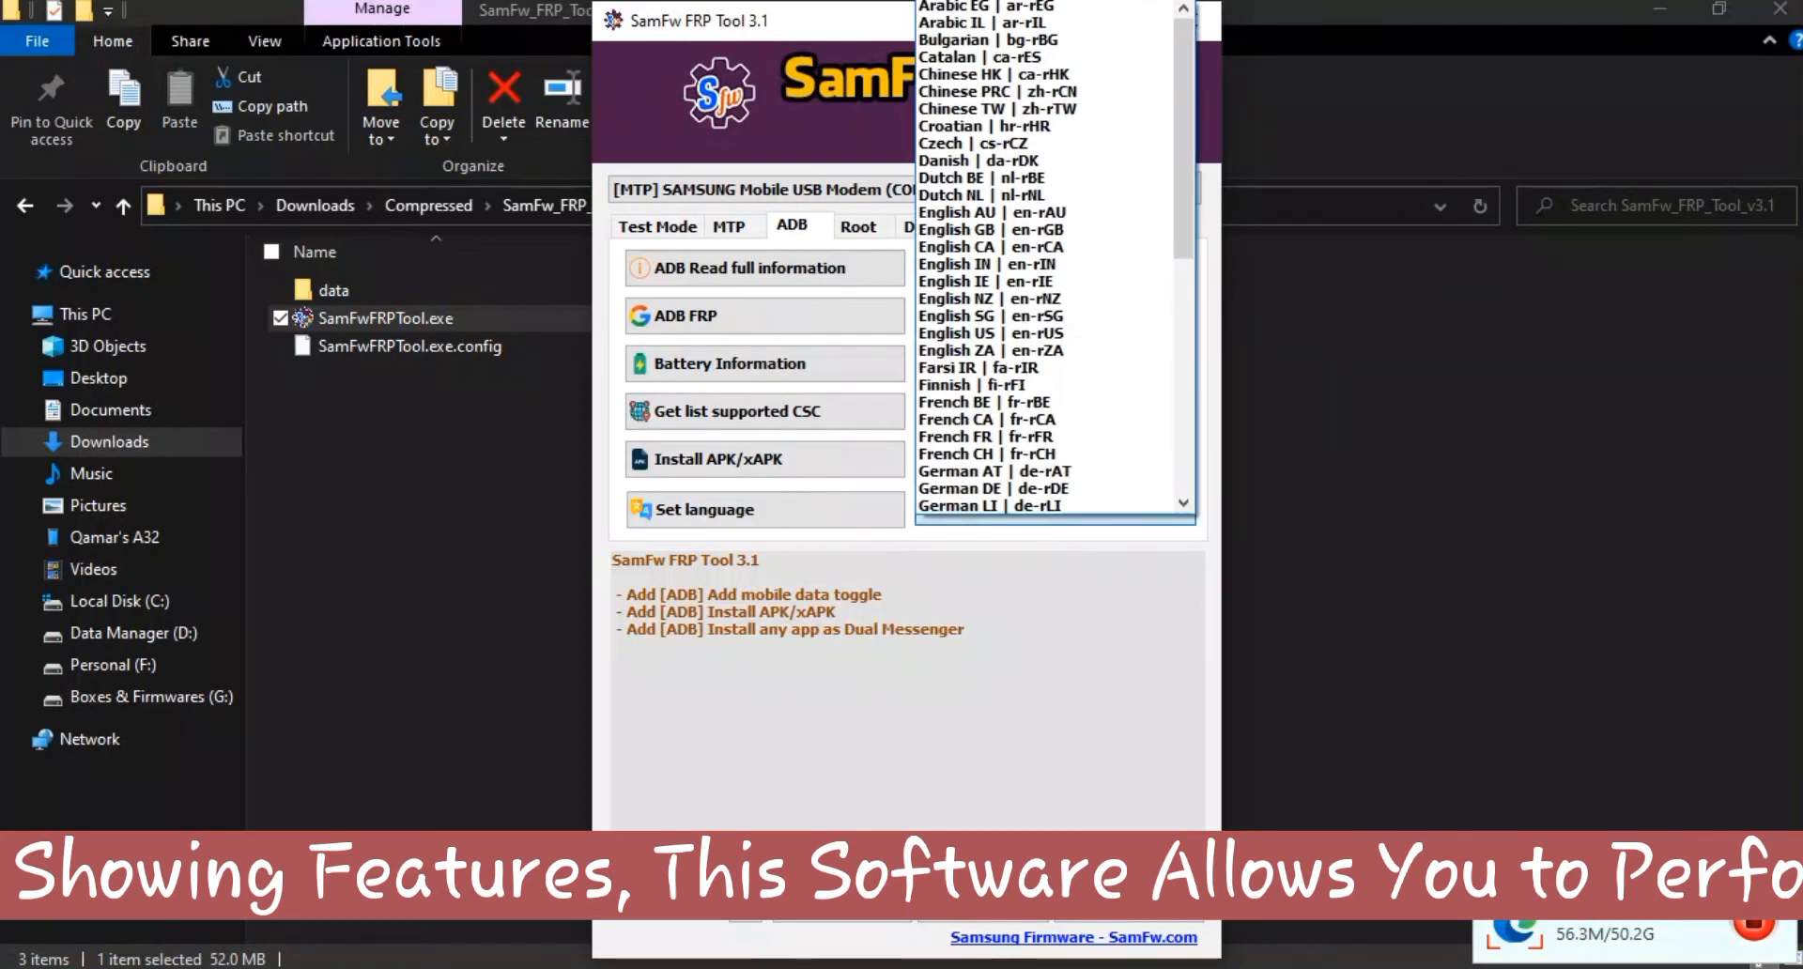
scroll(down, 3)
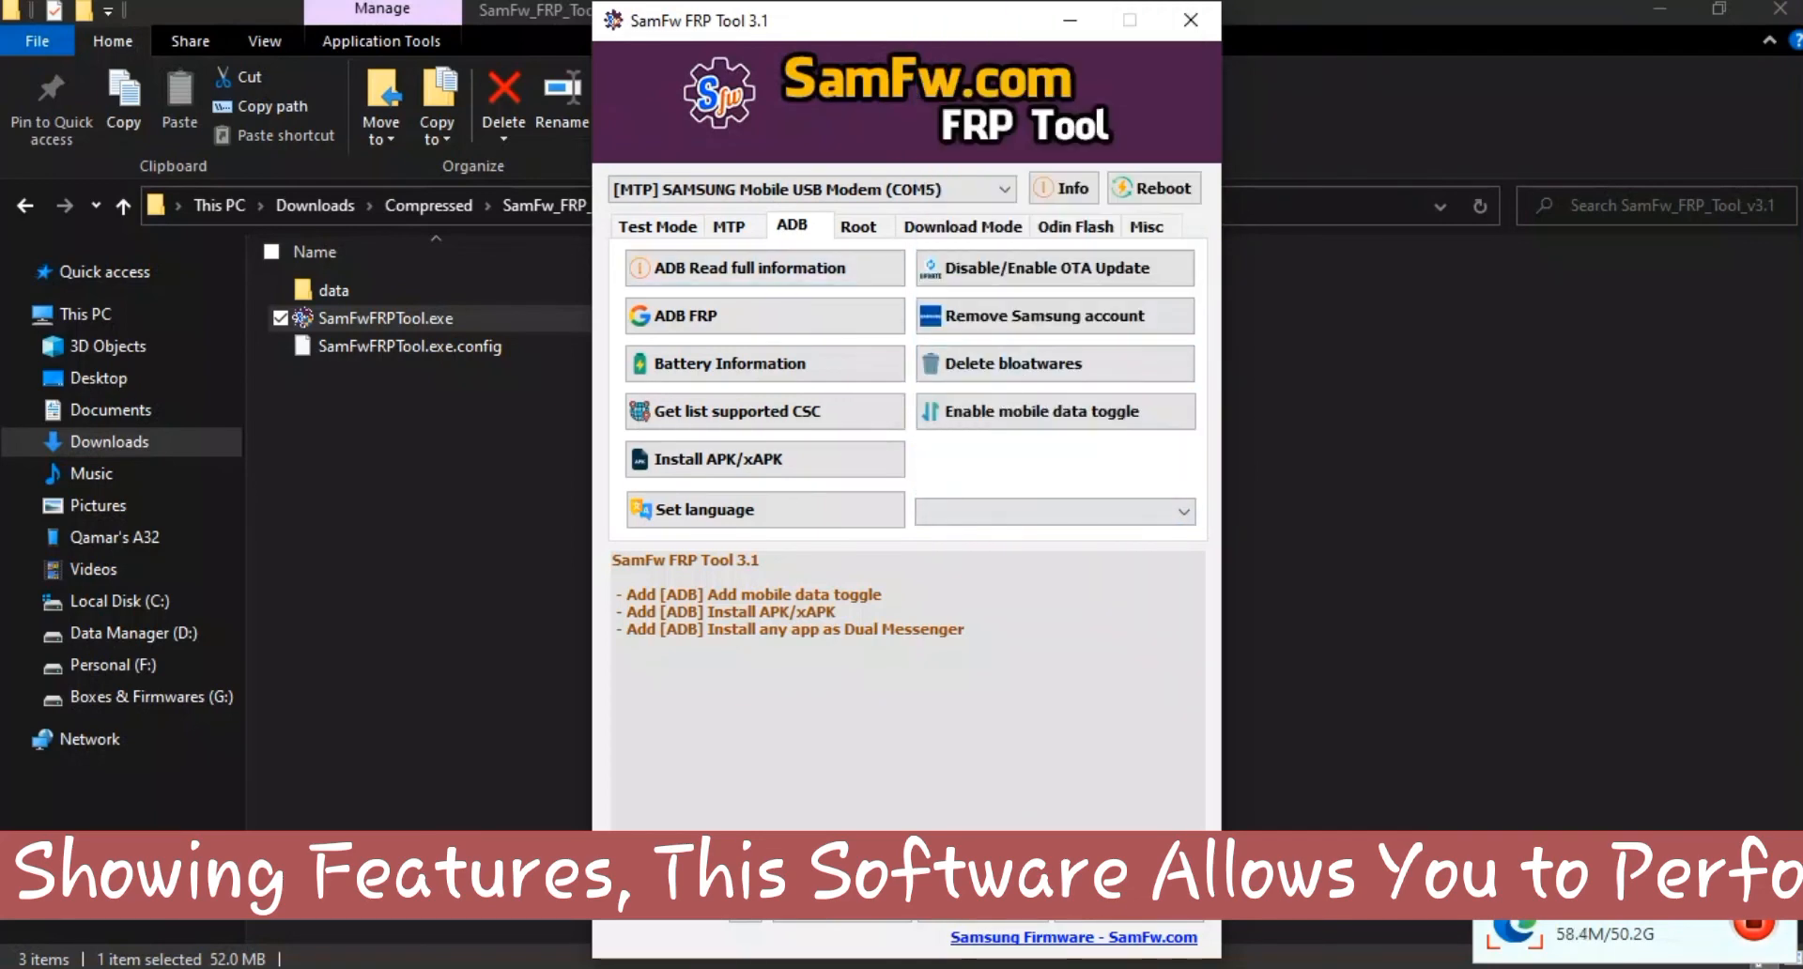
- Review the Root, Download Mode and Odin Flash tabs, ending on the Misc driver tools
click(858, 225)
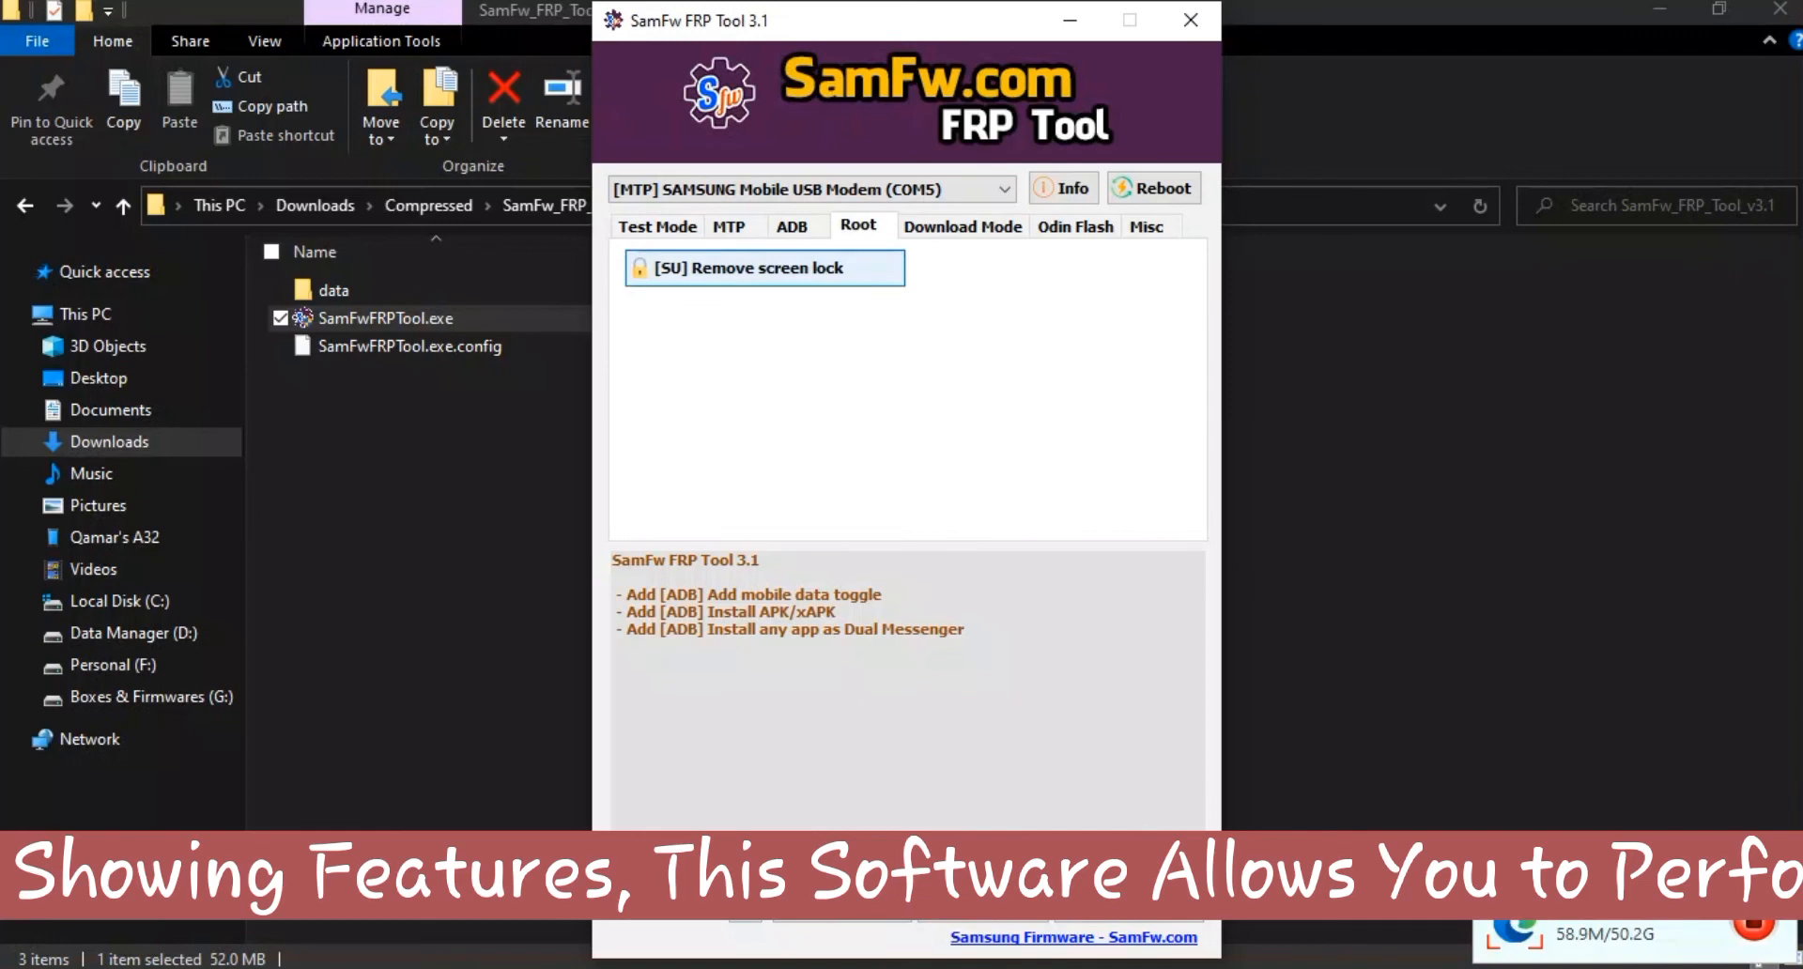
click(963, 225)
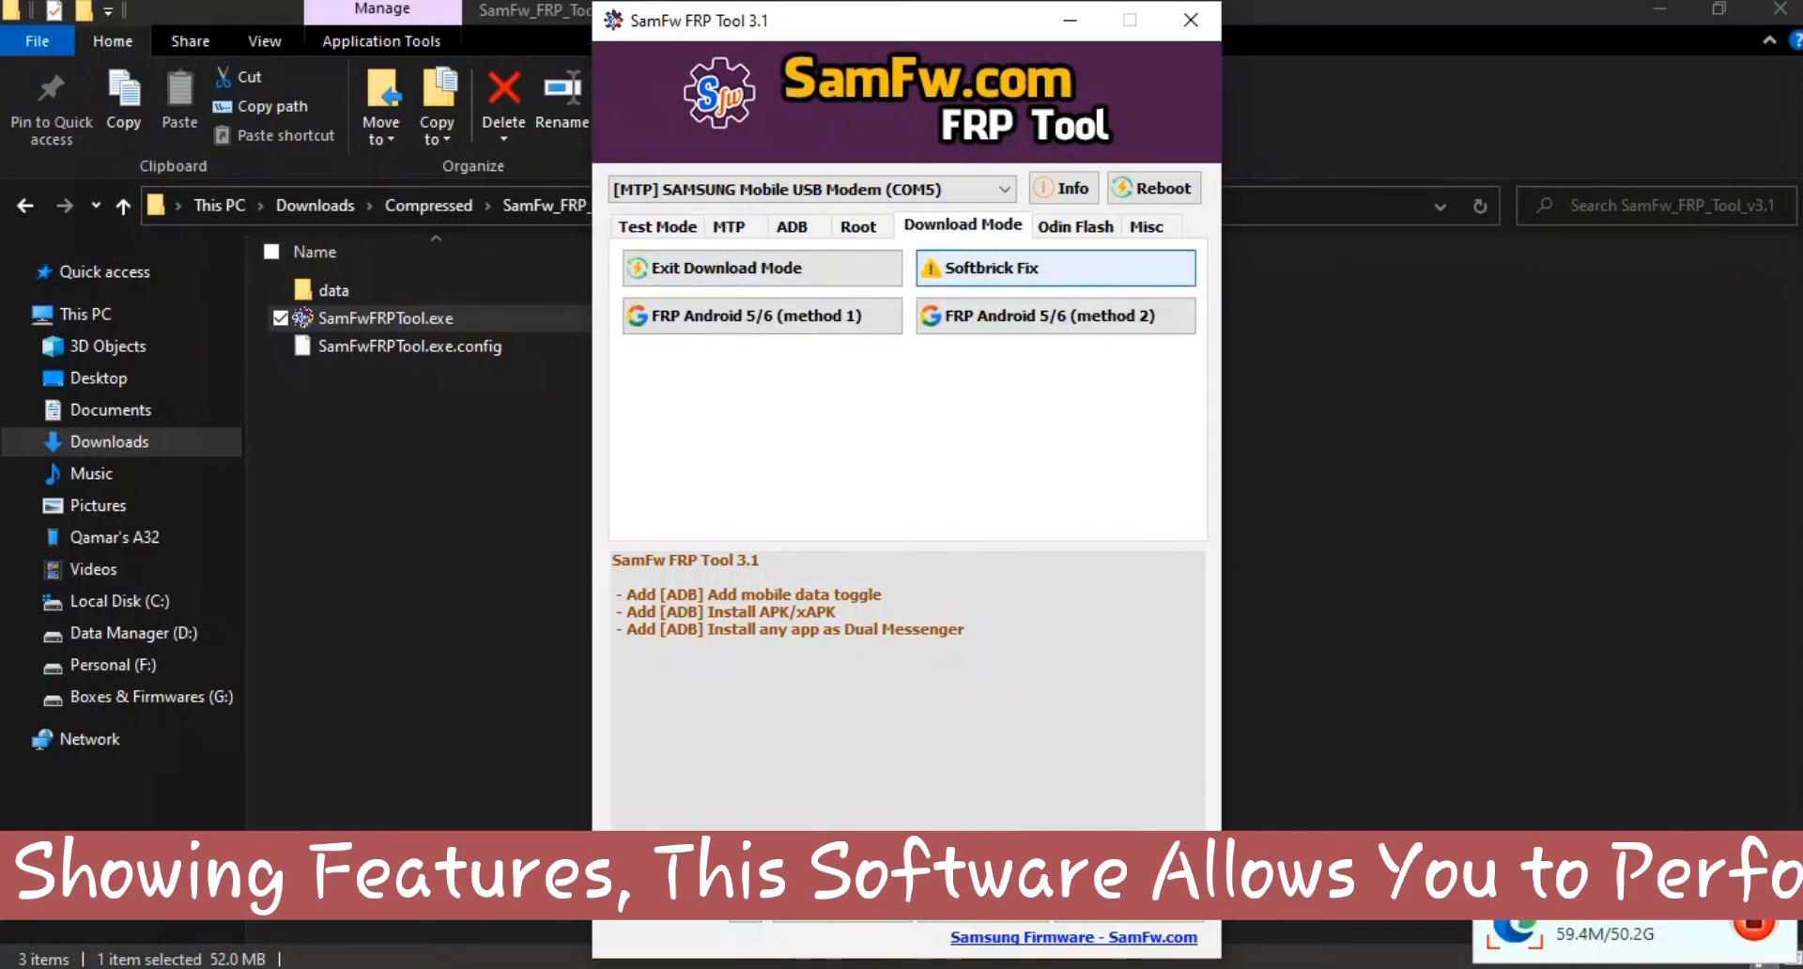
click(1074, 225)
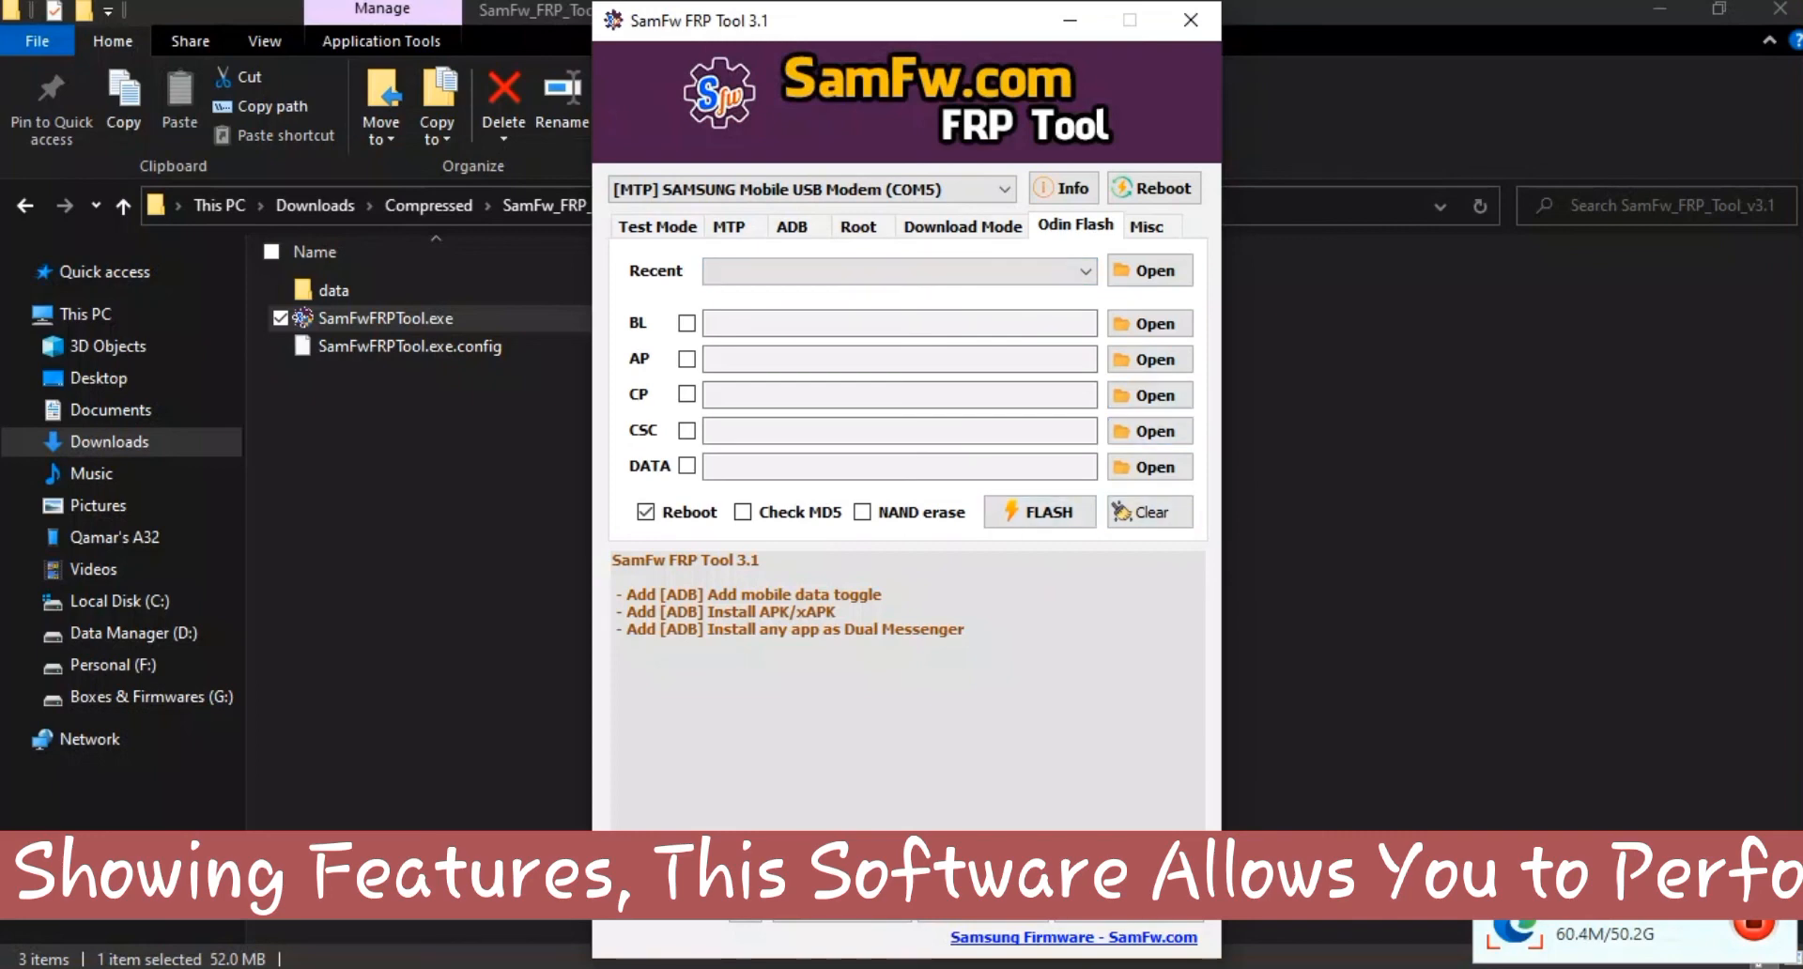
click(1151, 226)
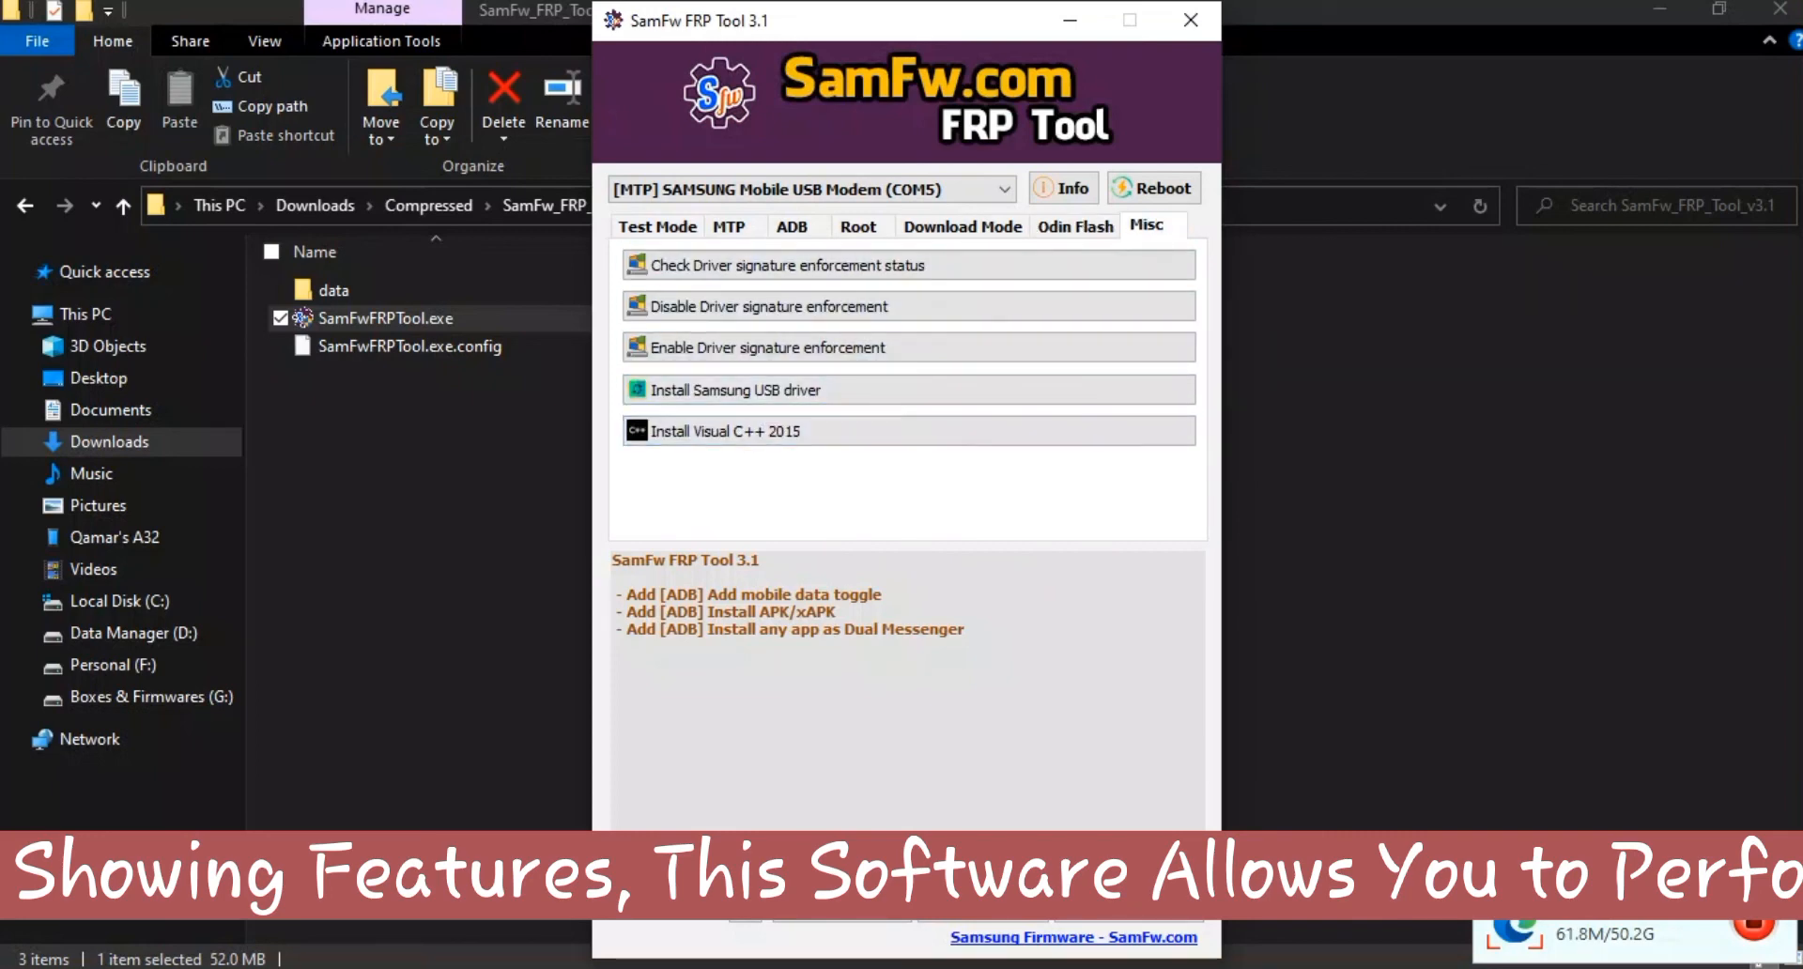
mouse_move(1189, 18)
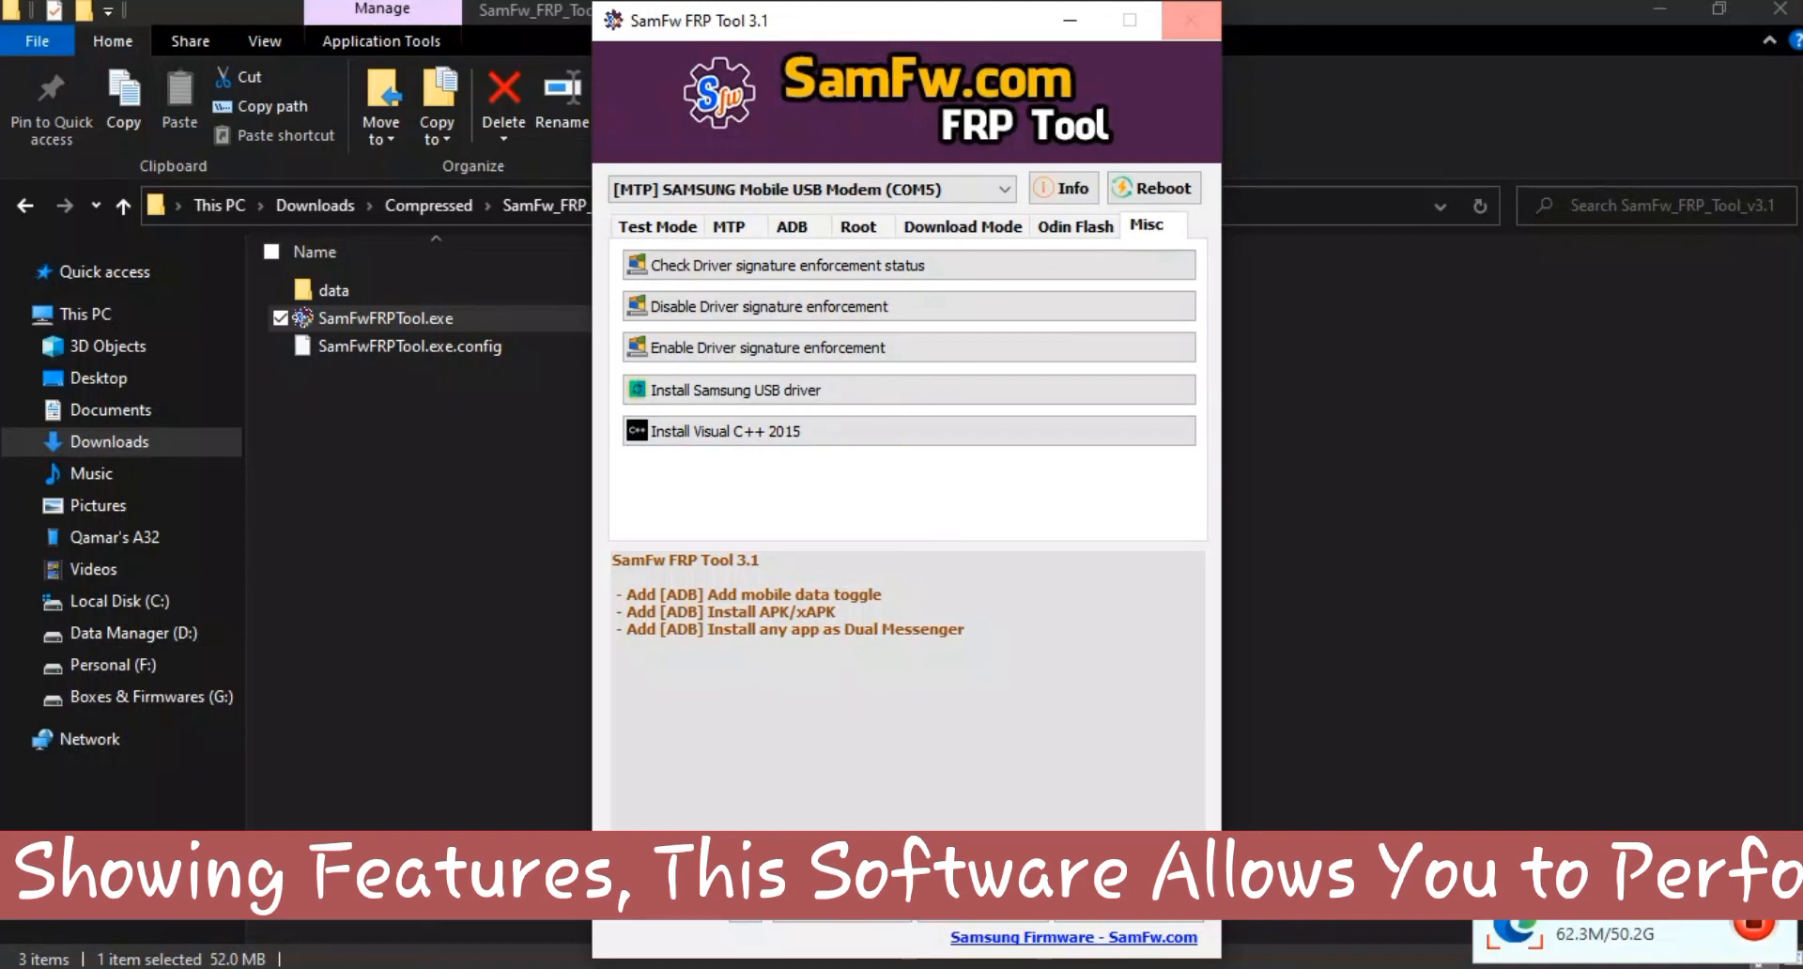